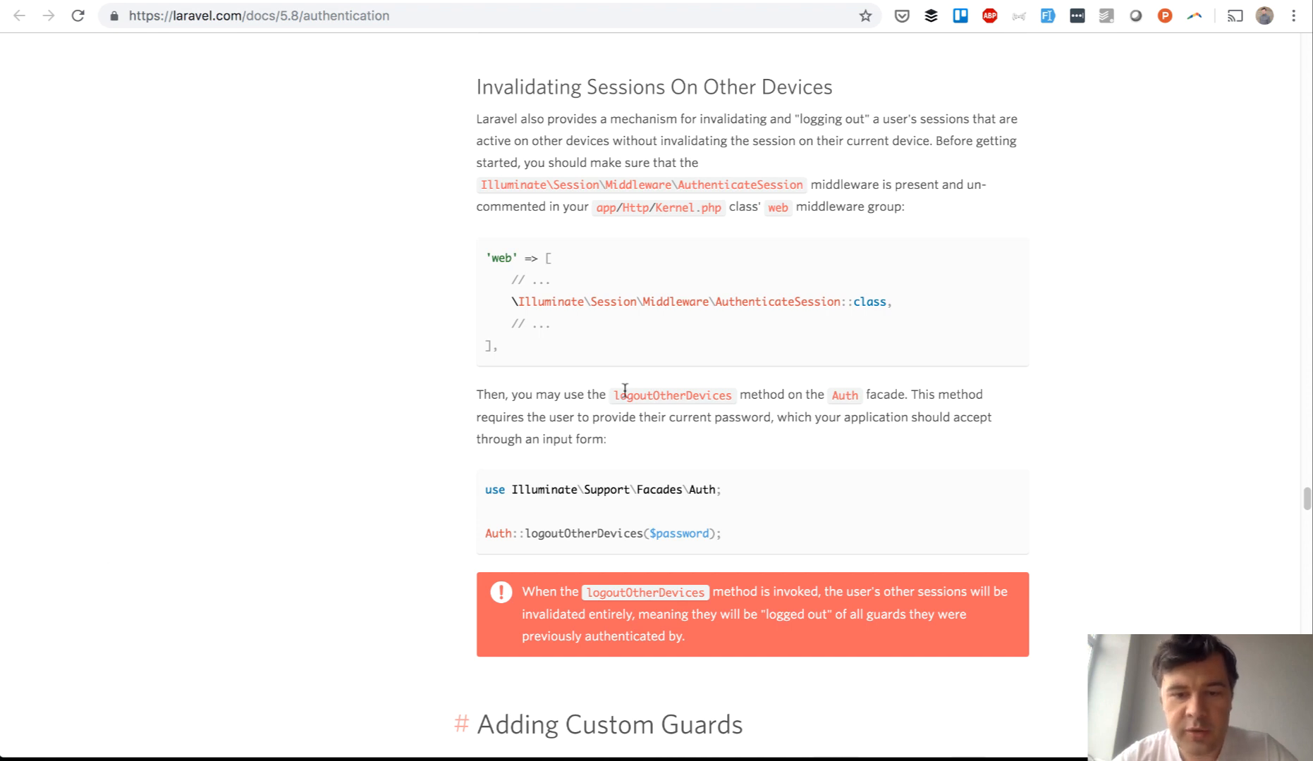
pyautogui.moveTo(277, 486)
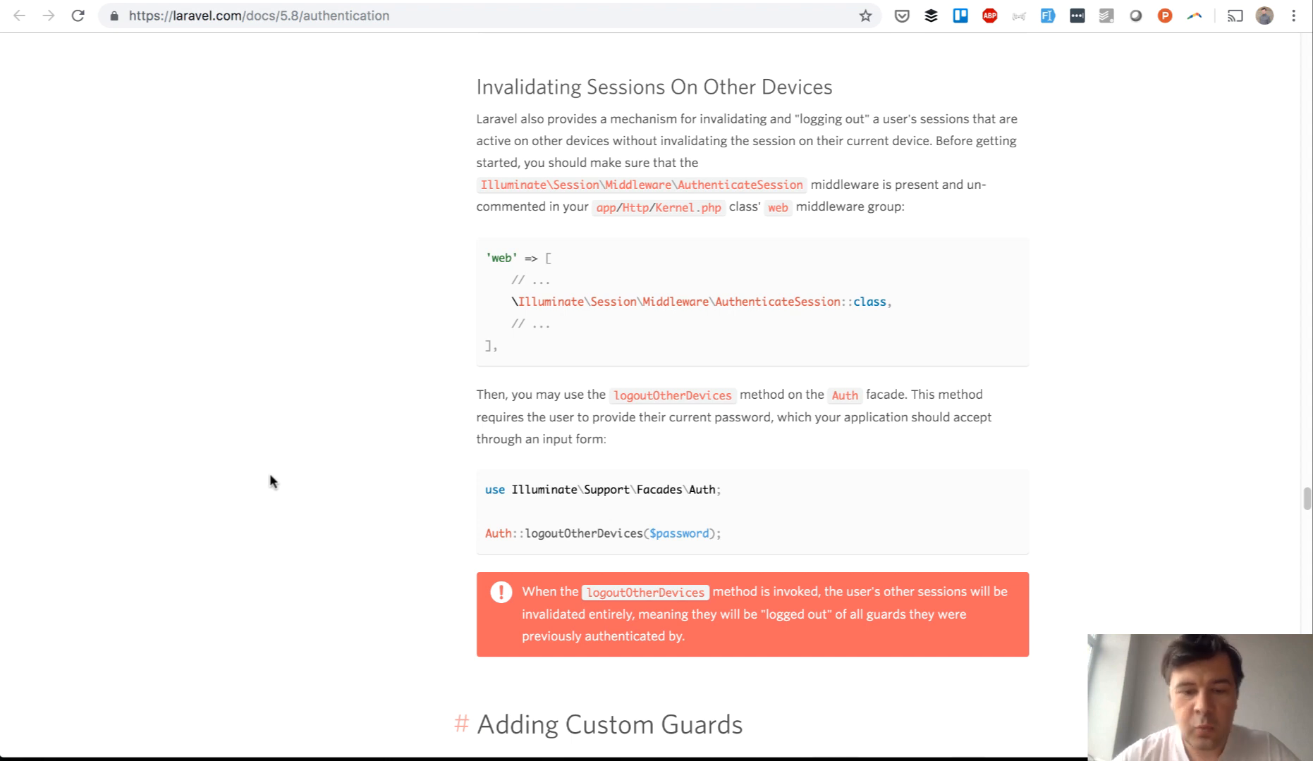
# Review the Auth::logoutOtherDevices example line in the documentation
pyautogui.moveTo(485, 533); pyautogui.dragTo(709, 533)
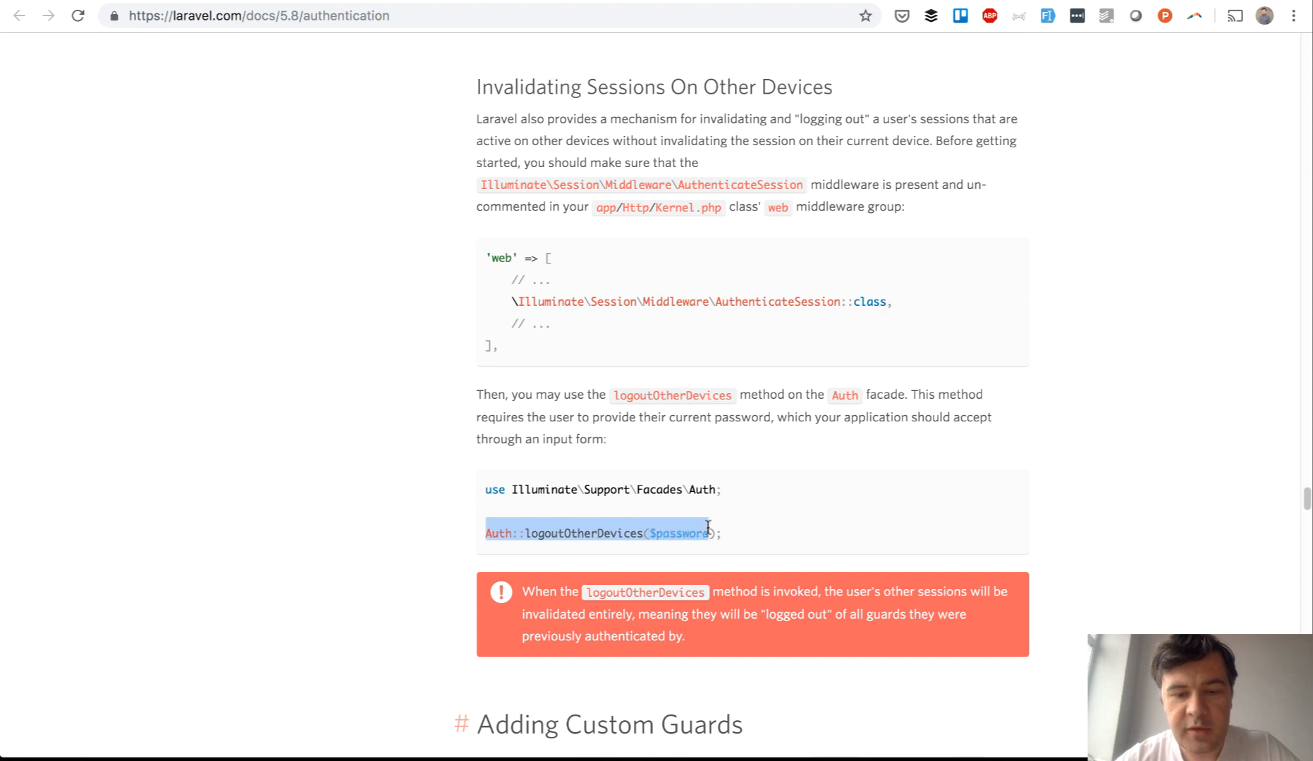
pyautogui.click(386, 446)
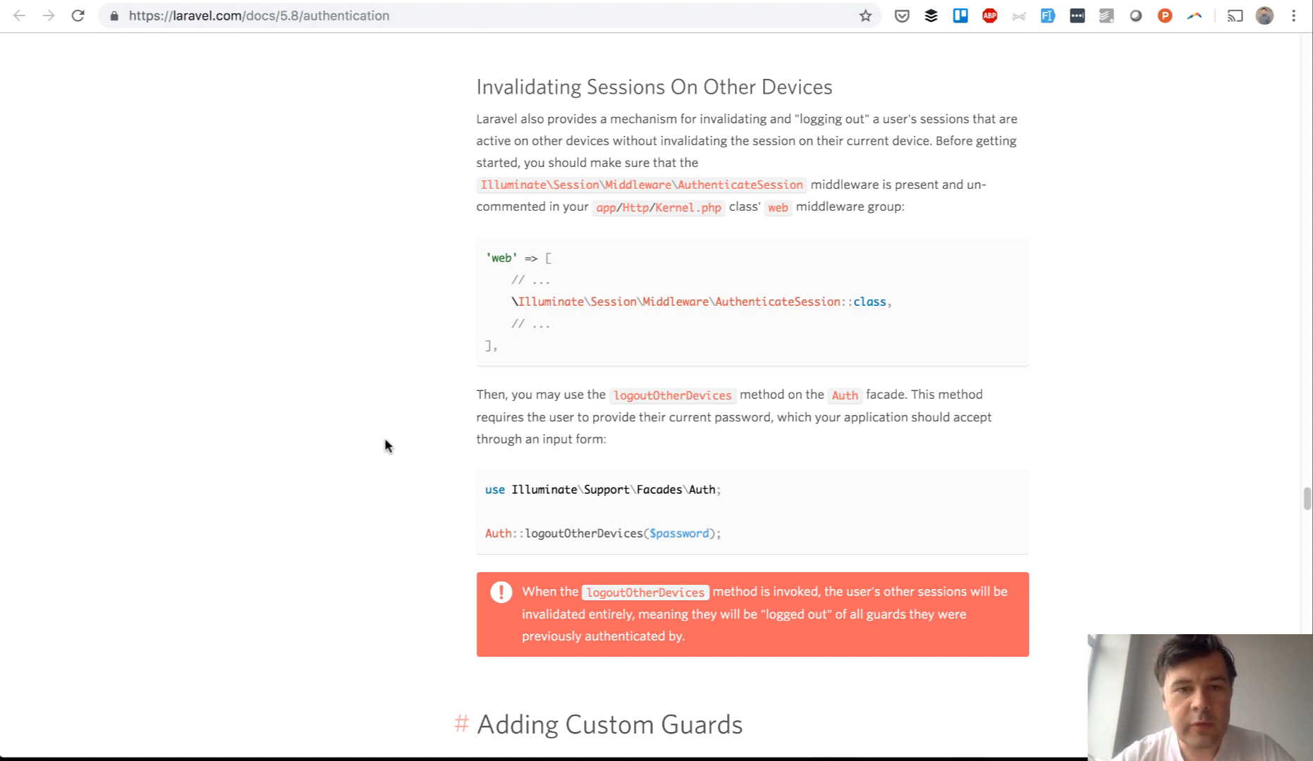
pyautogui.moveTo(376, 522)
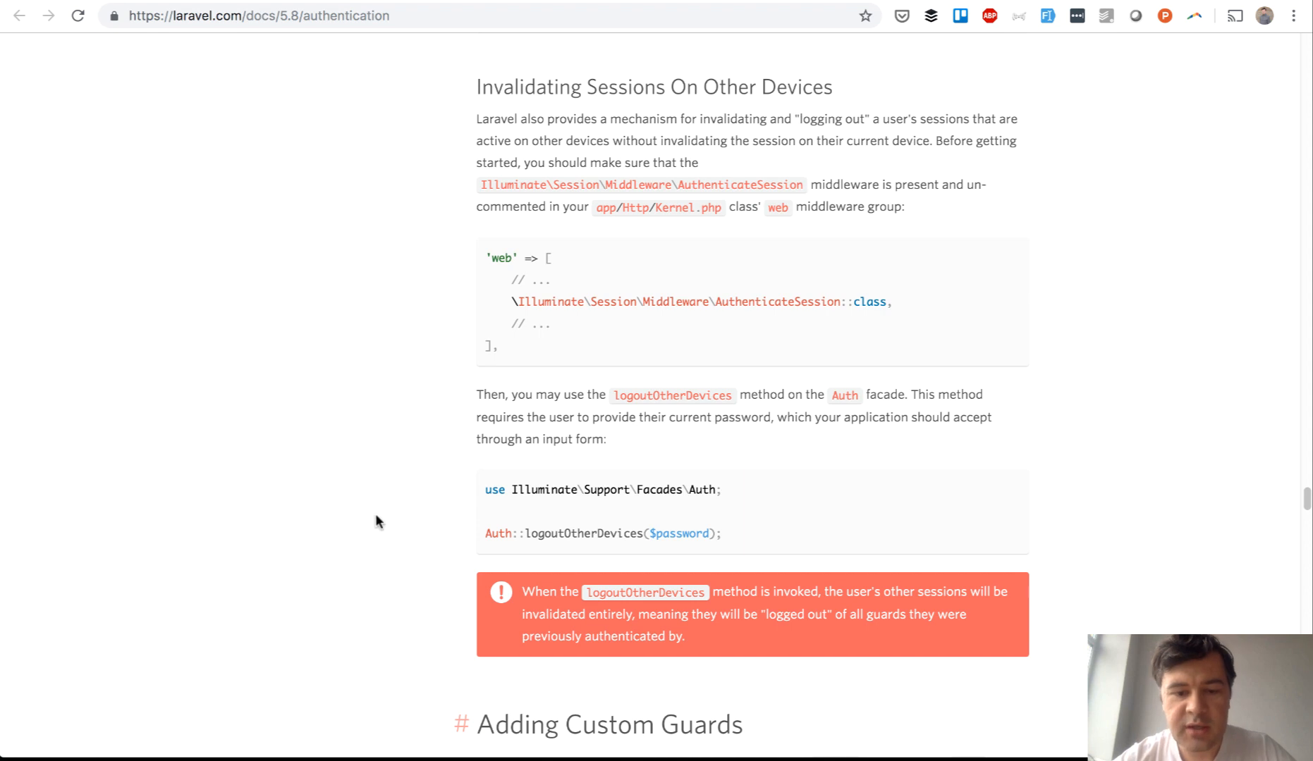
pyautogui.scroll(-3)
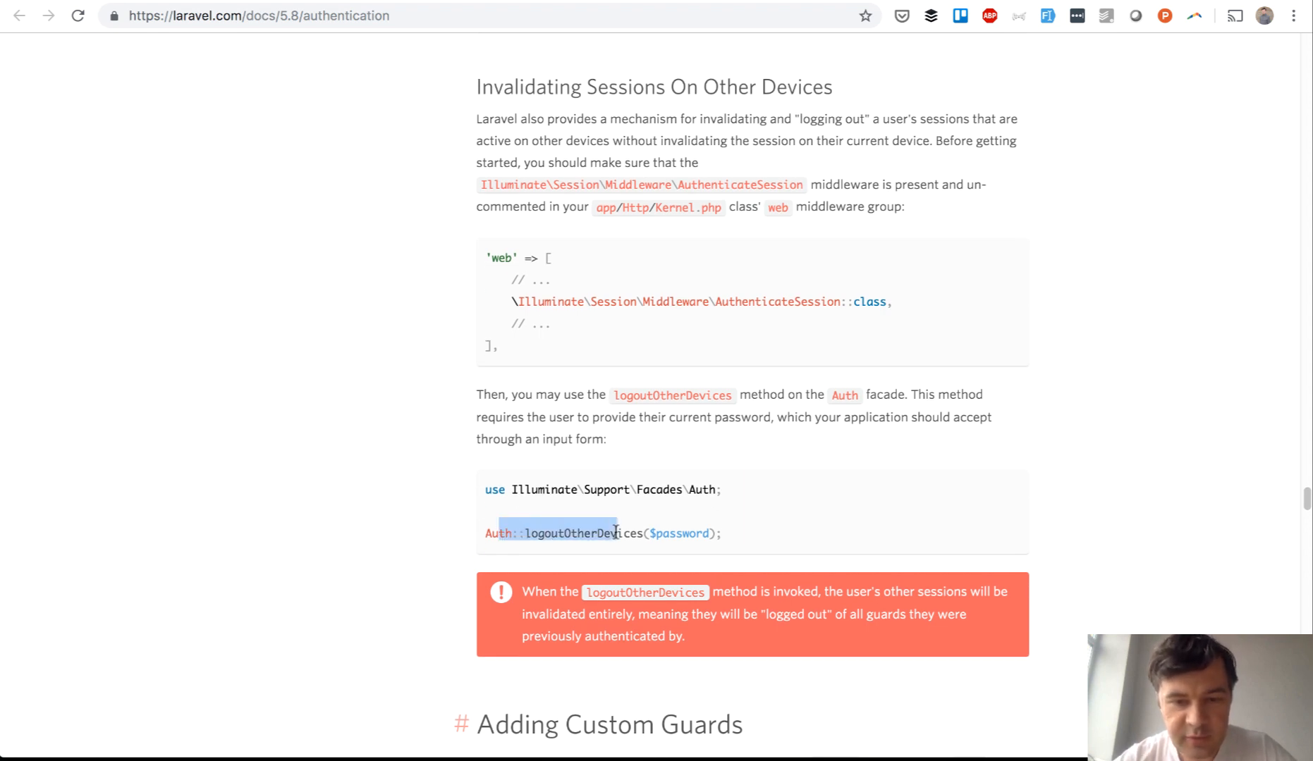
pyautogui.click(535, 319)
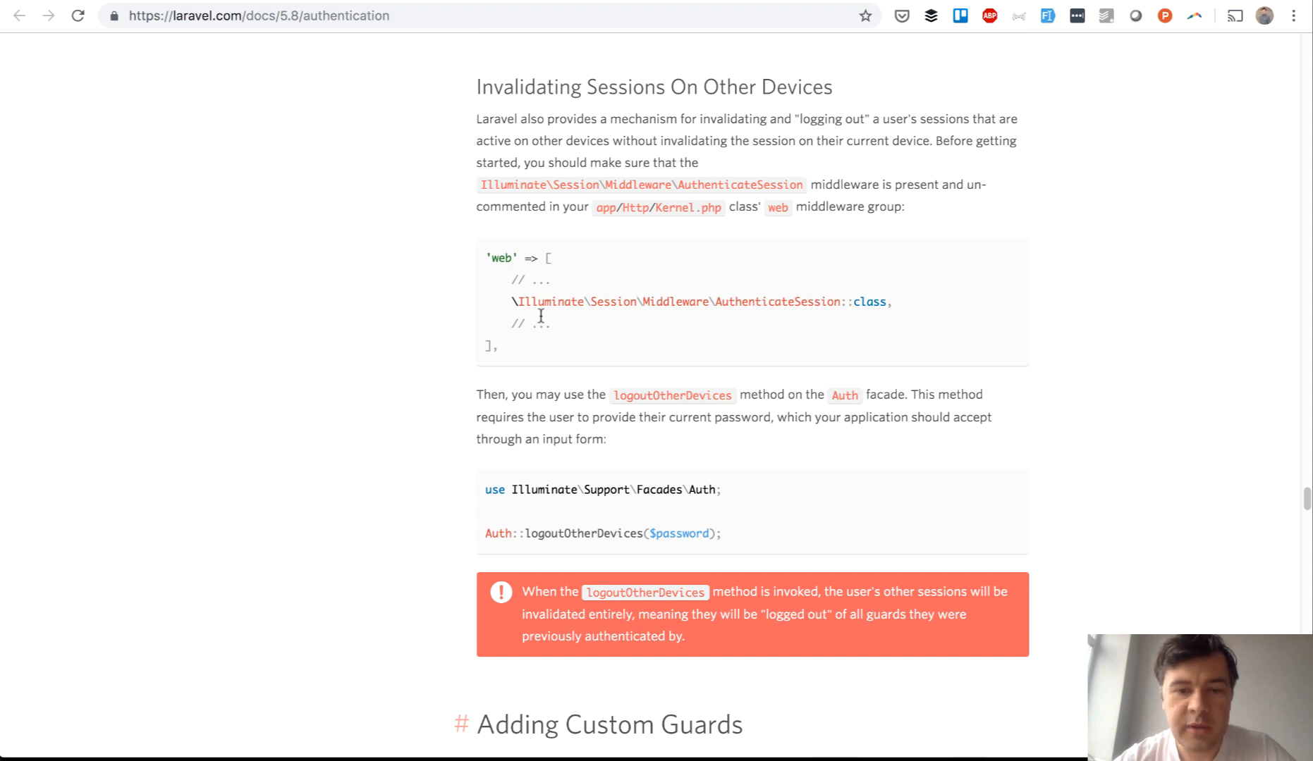
pyautogui.moveTo(581, 413)
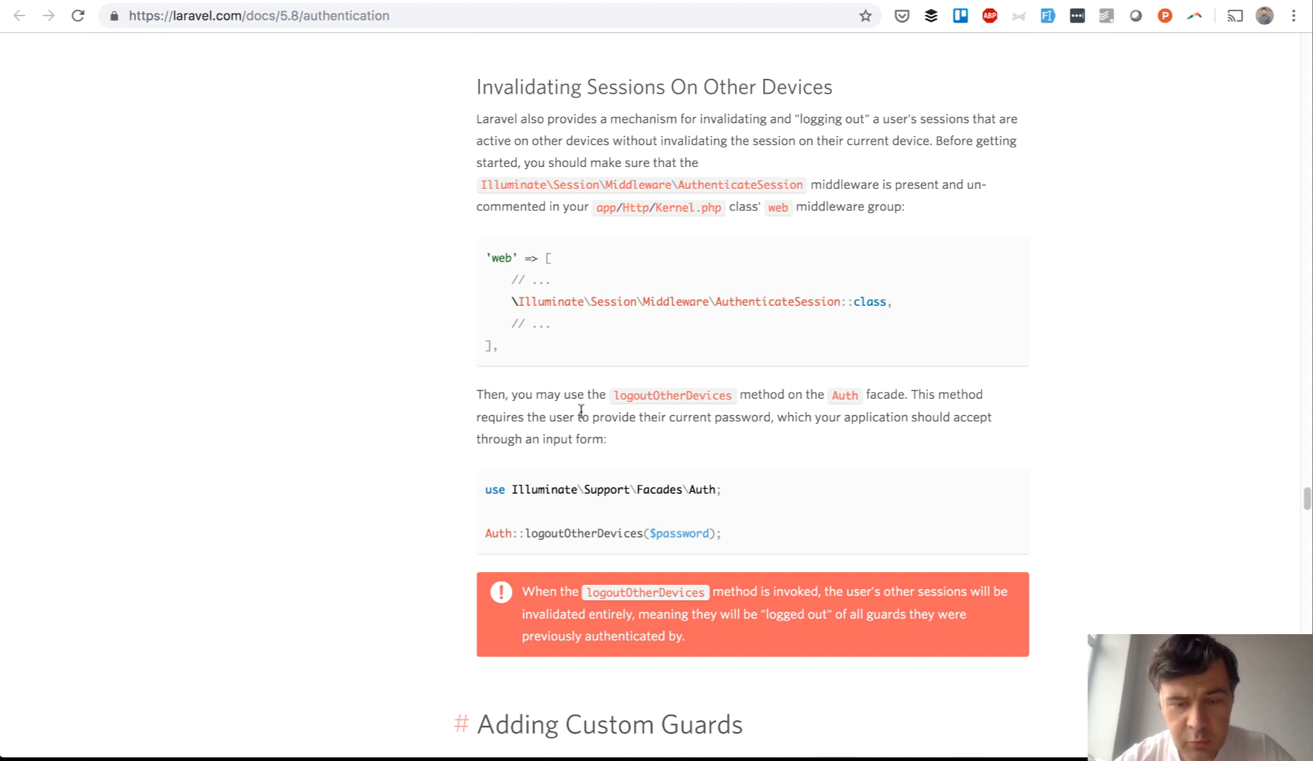
pyautogui.moveTo(554, 455)
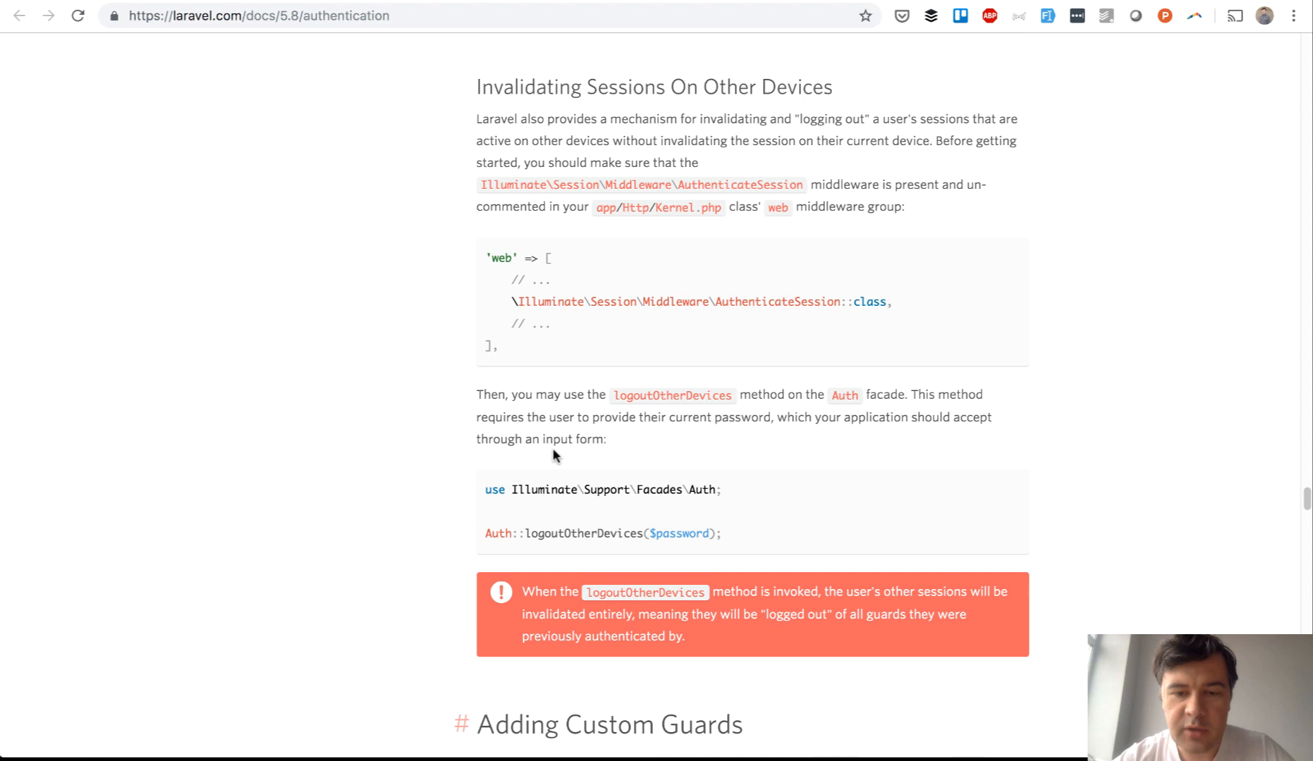
pyautogui.moveTo(415, 438)
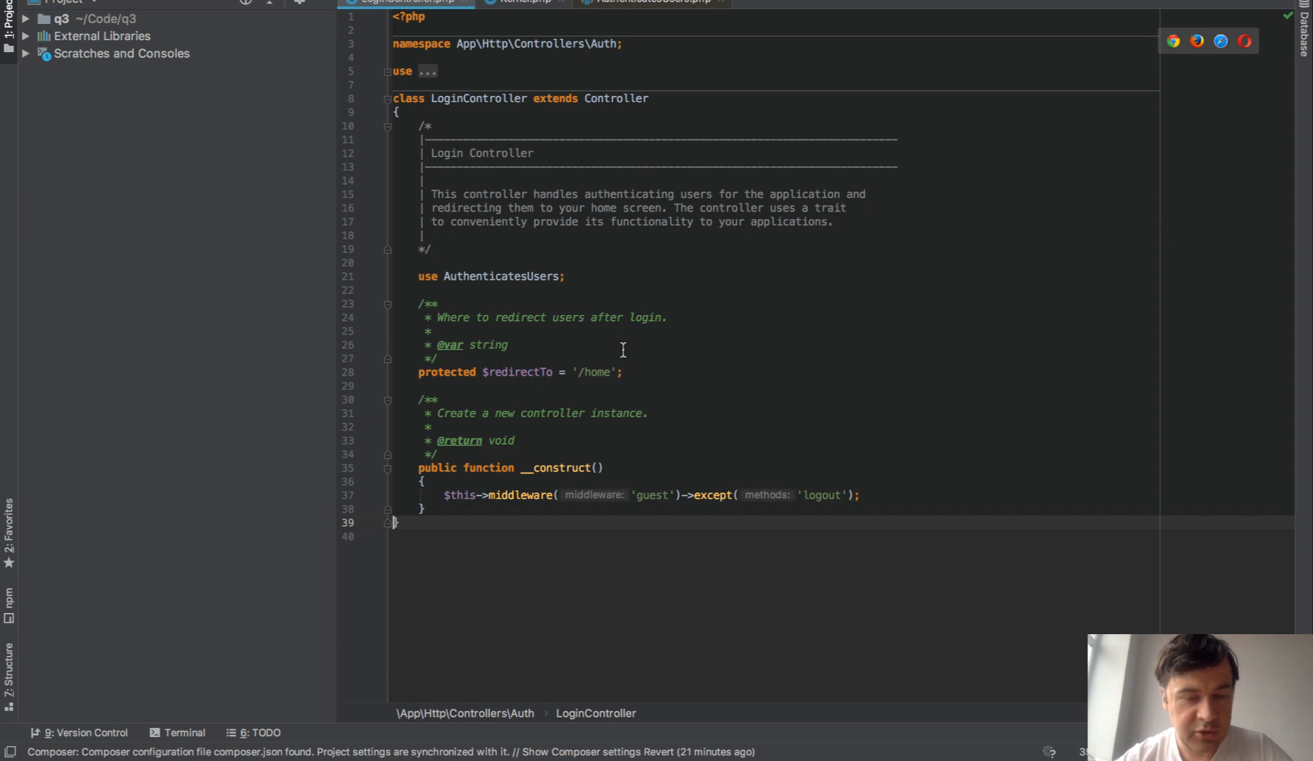
pyautogui.moveTo(590, 317)
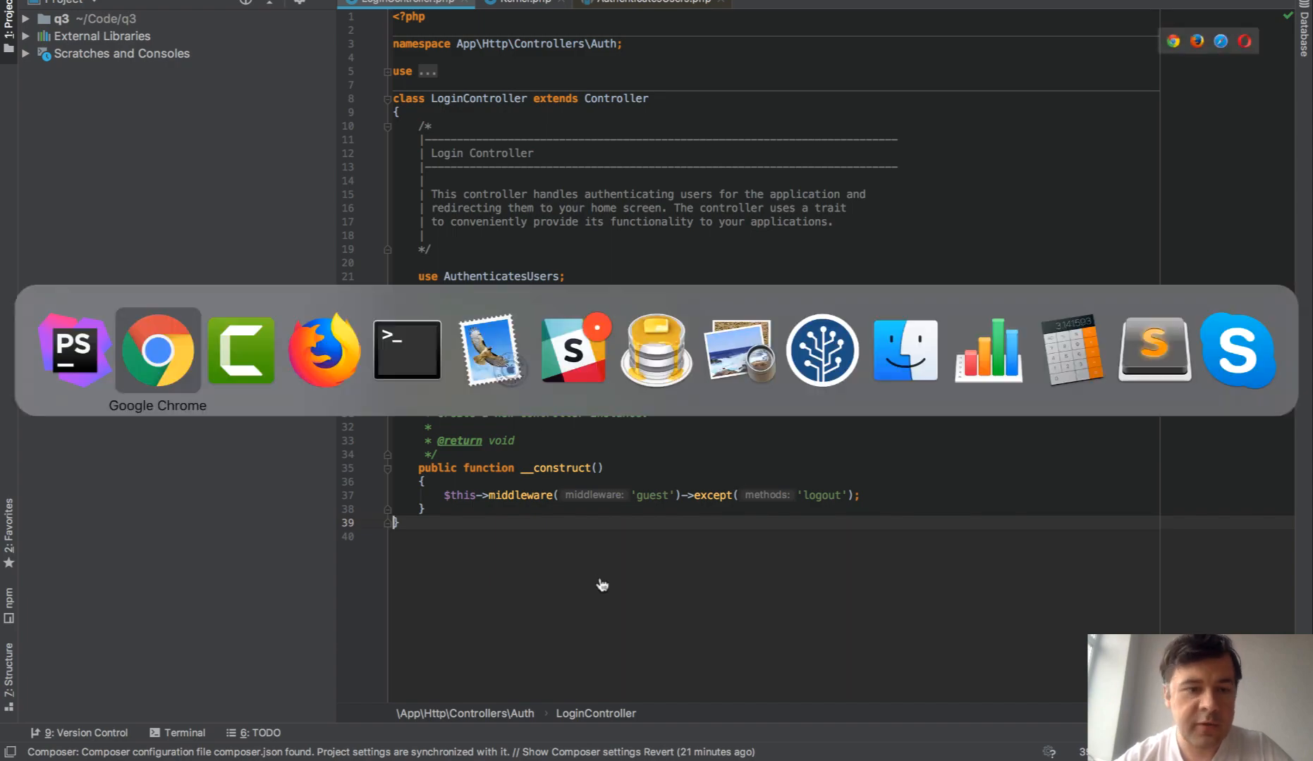
pyautogui.click(158, 351)
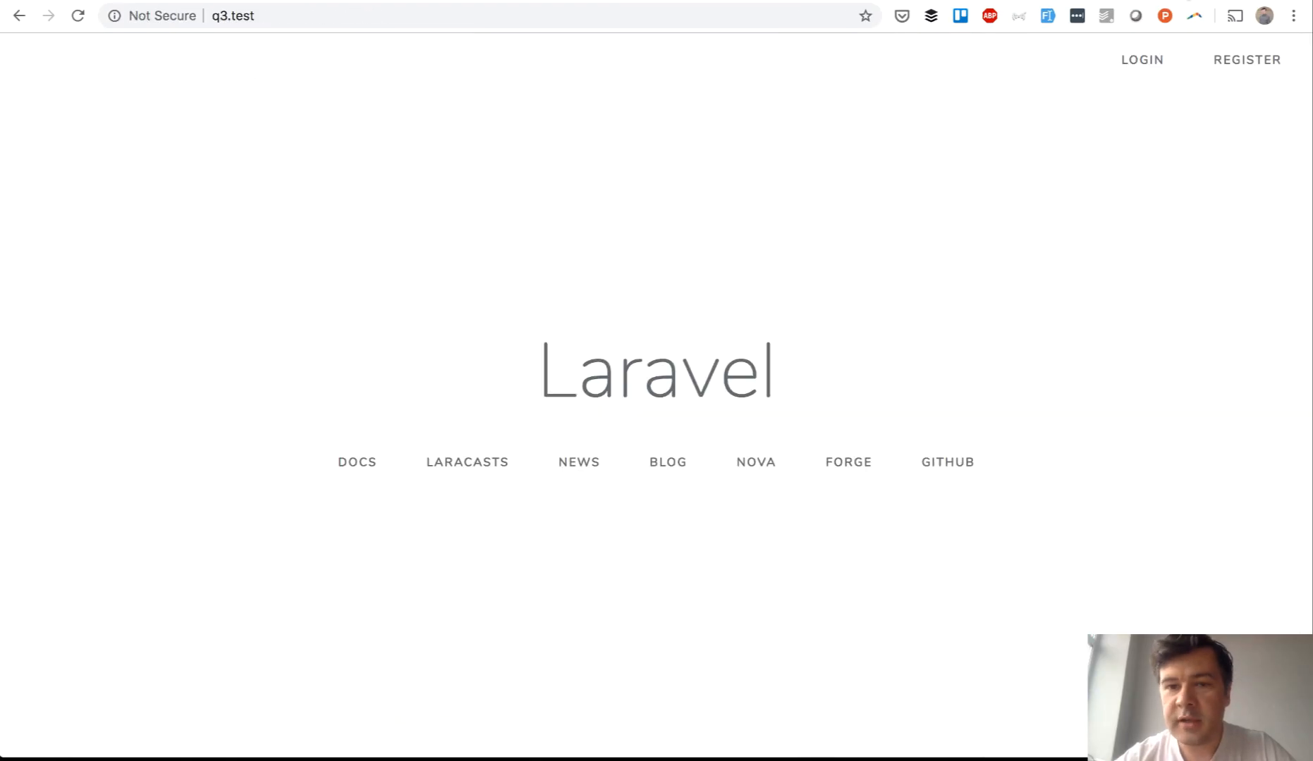
pyautogui.click(1142, 59)
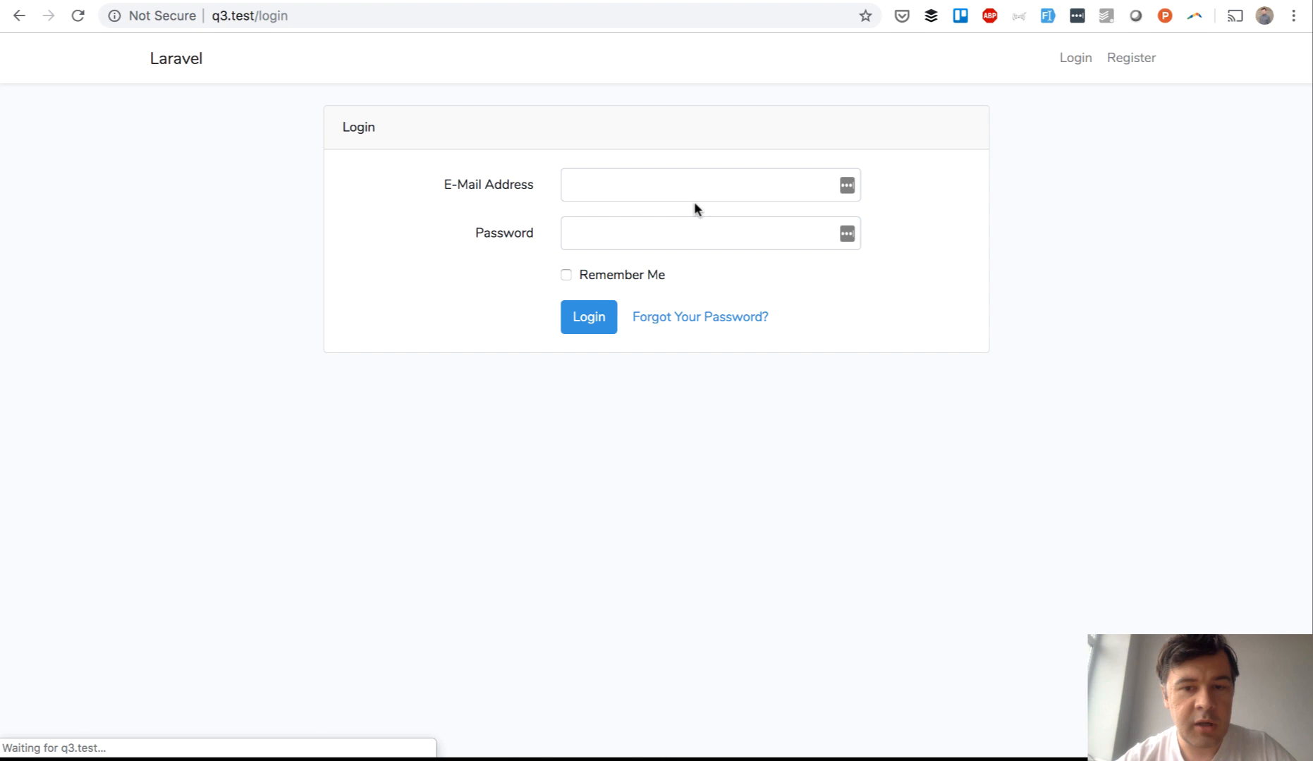
pyautogui.write('admin@admin.com')
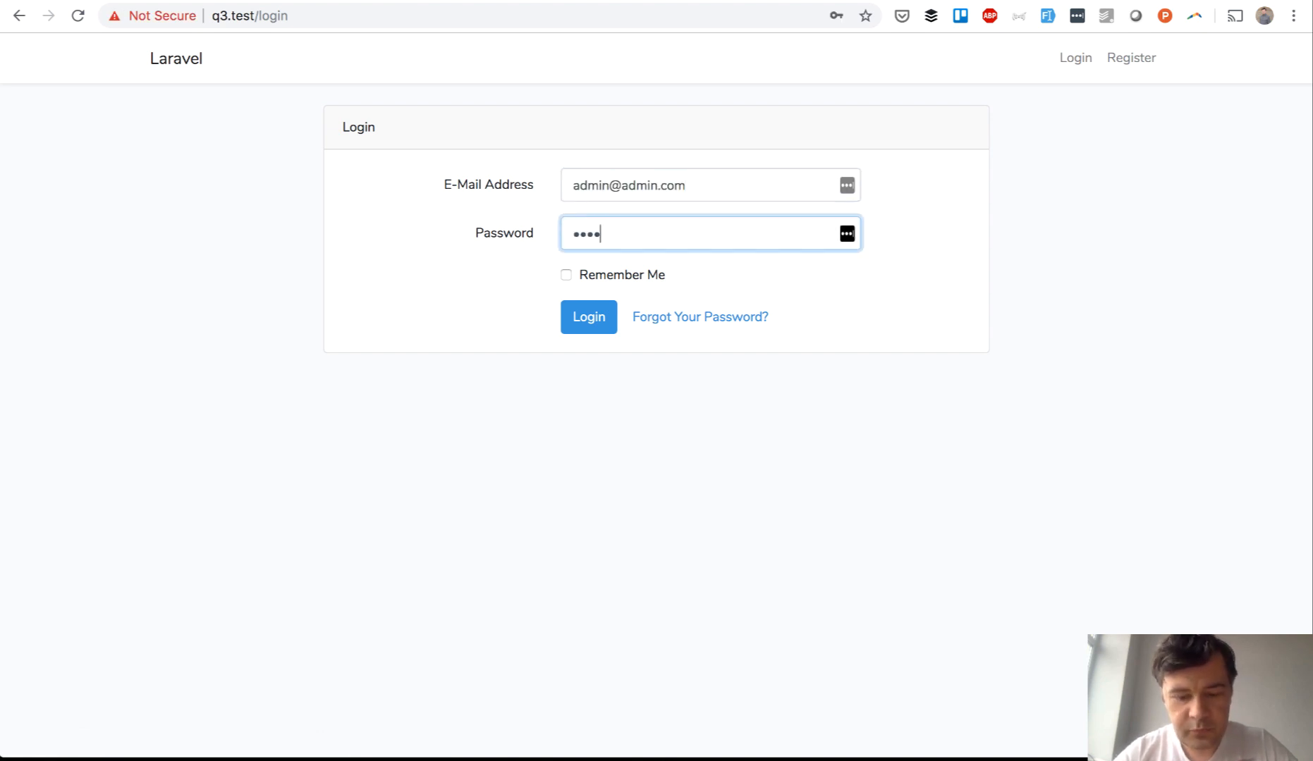
pyautogui.click(588, 317)
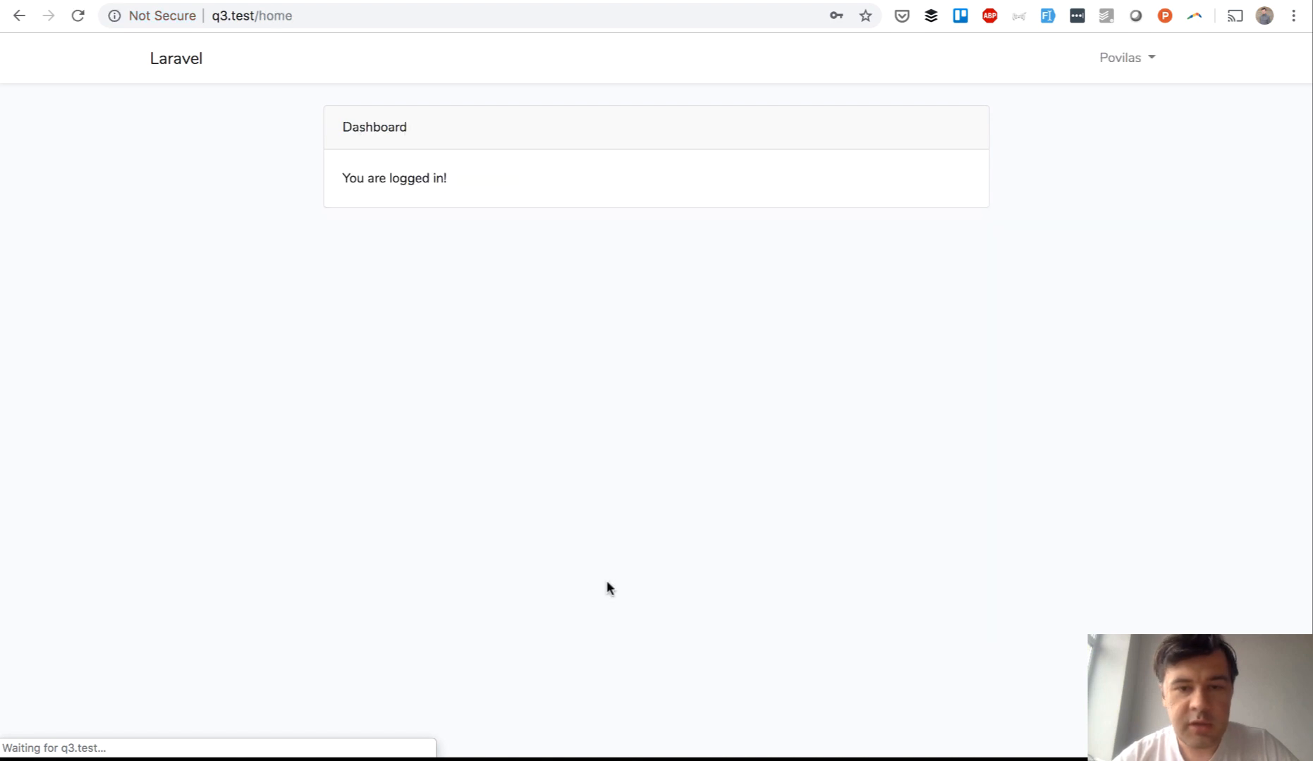
pyautogui.moveTo(346, 375)
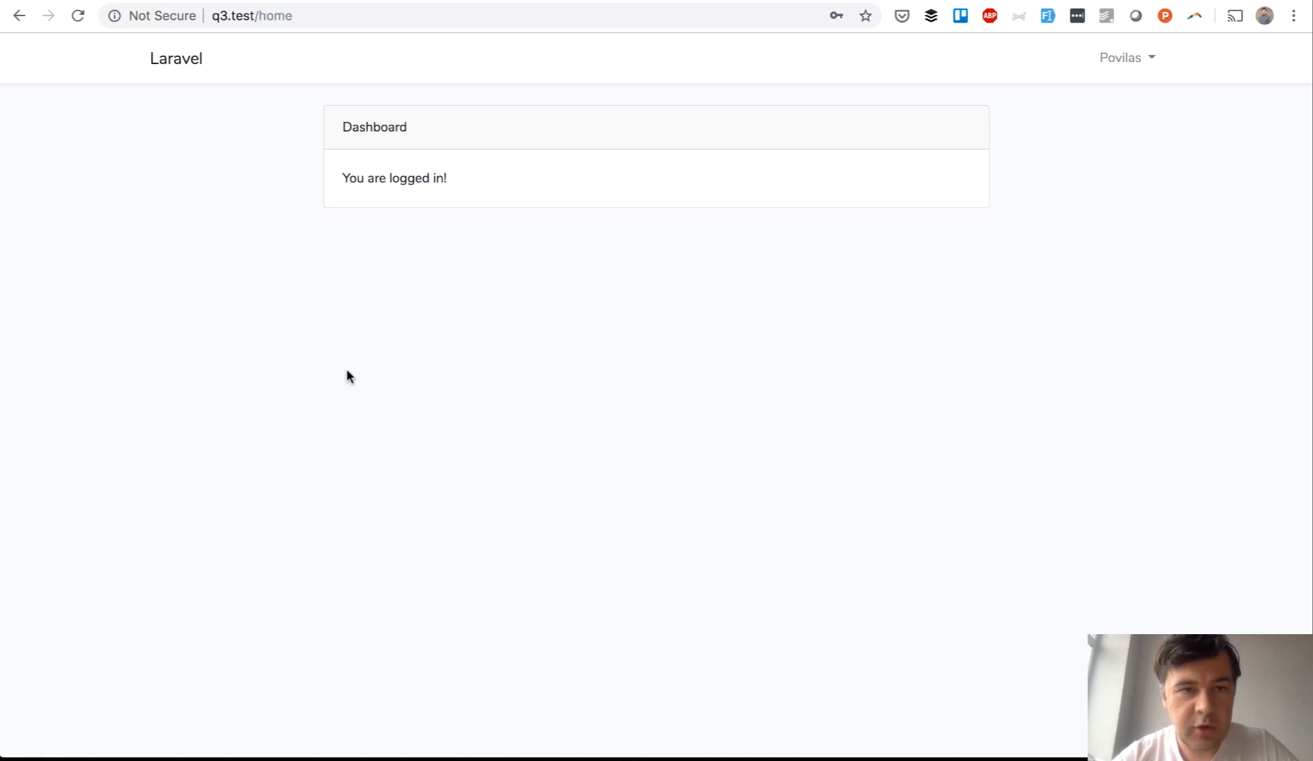
pyautogui.moveTo(521, 417)
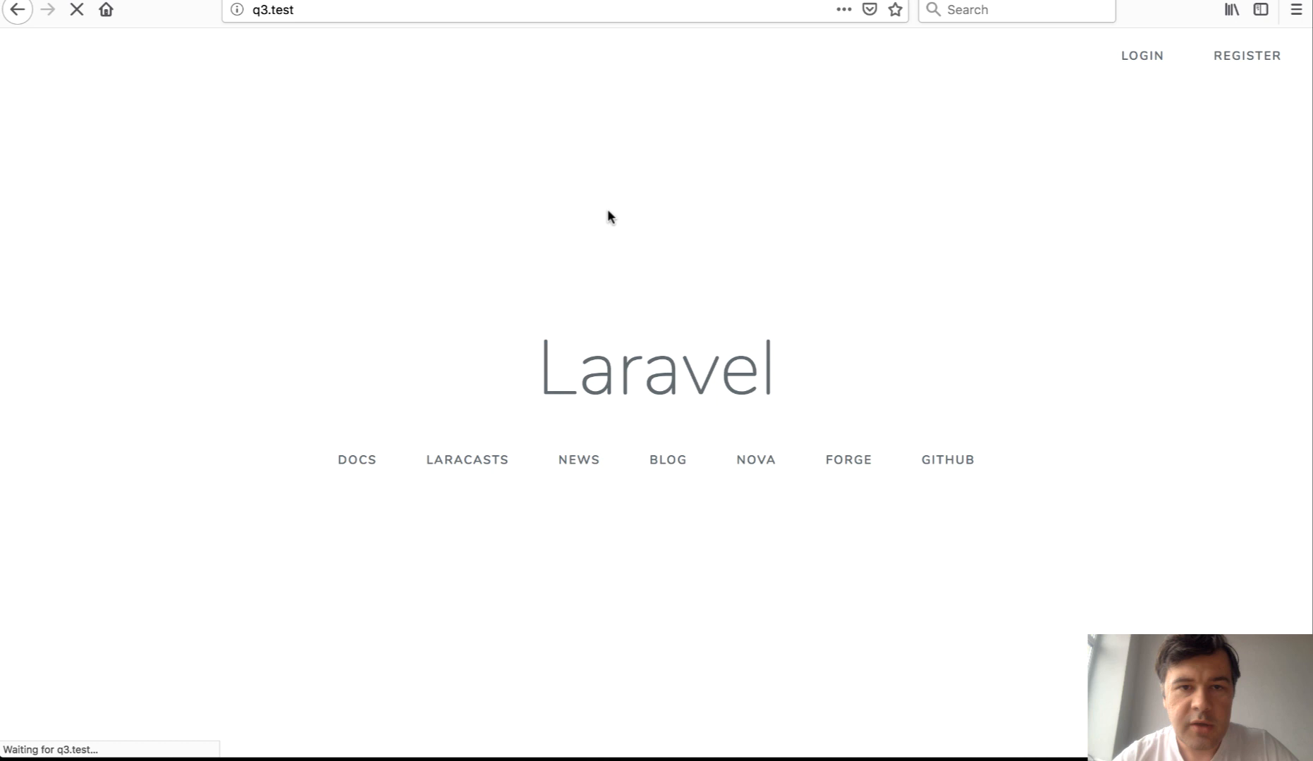
# In Firefox, log in to q3.test with the same admin account, declining to save the login
pyautogui.click(1142, 56)
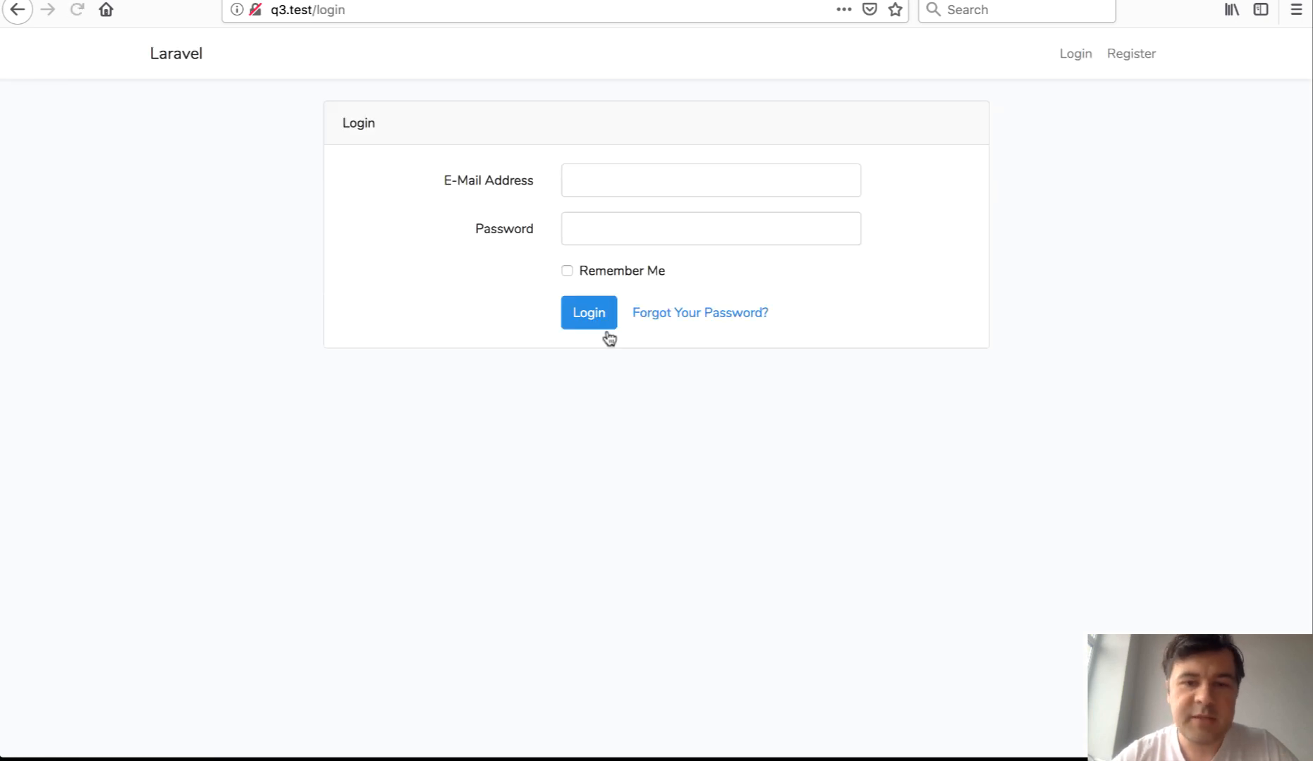
pyautogui.write('admin@admin.com')
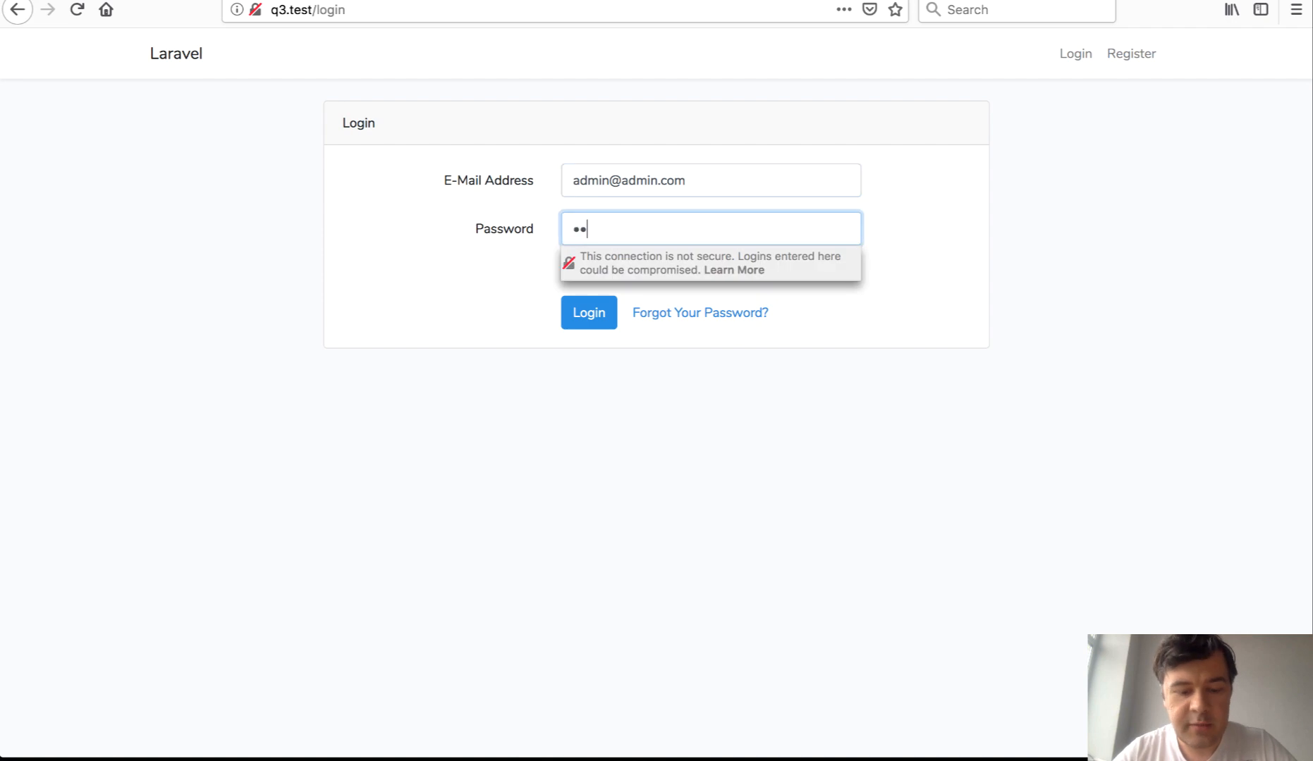
pyautogui.click(588, 313)
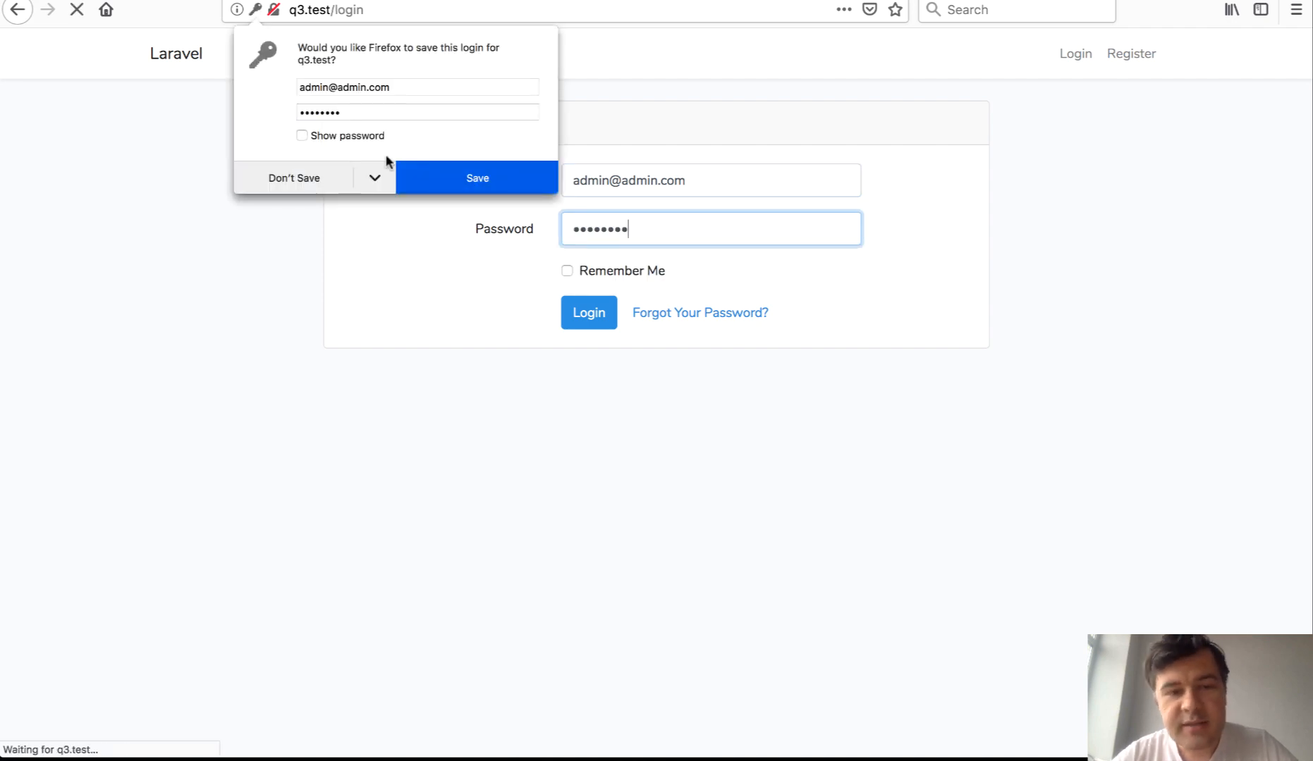
pyautogui.click(293, 177)
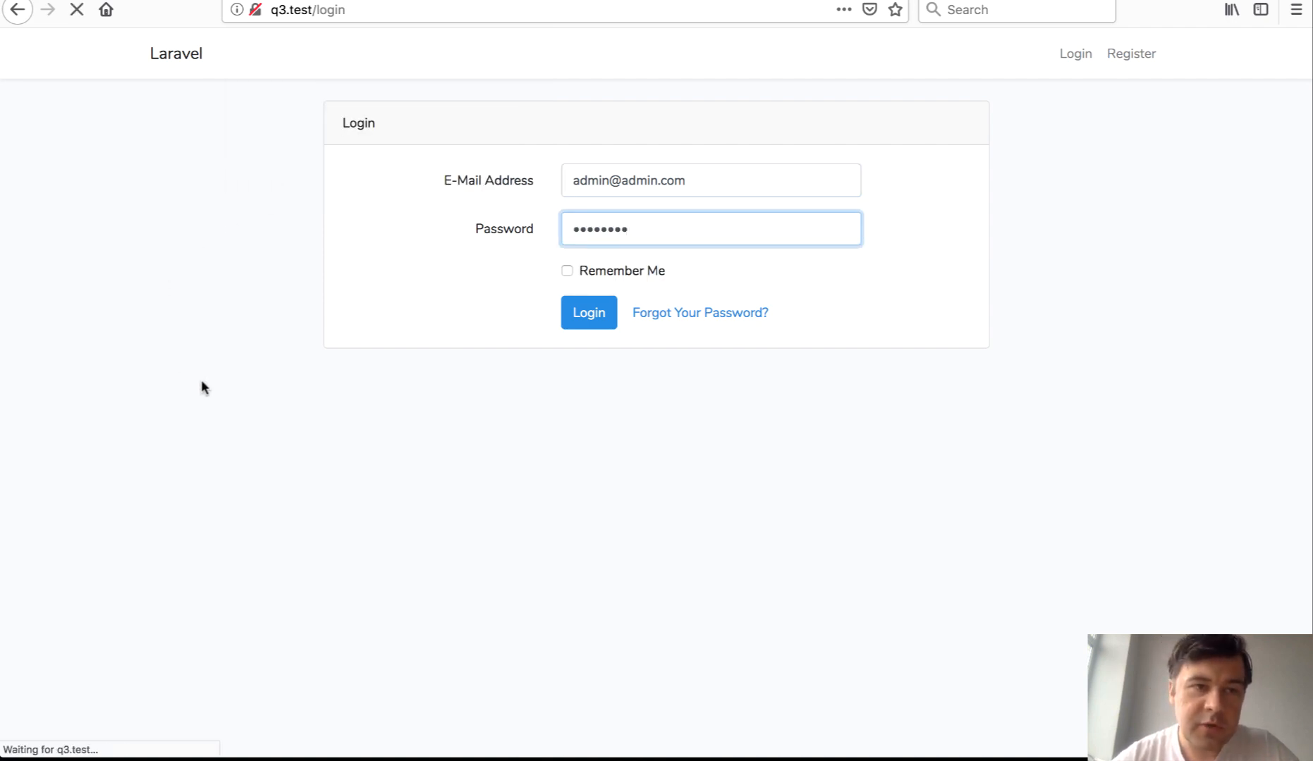
pyautogui.click(588, 313)
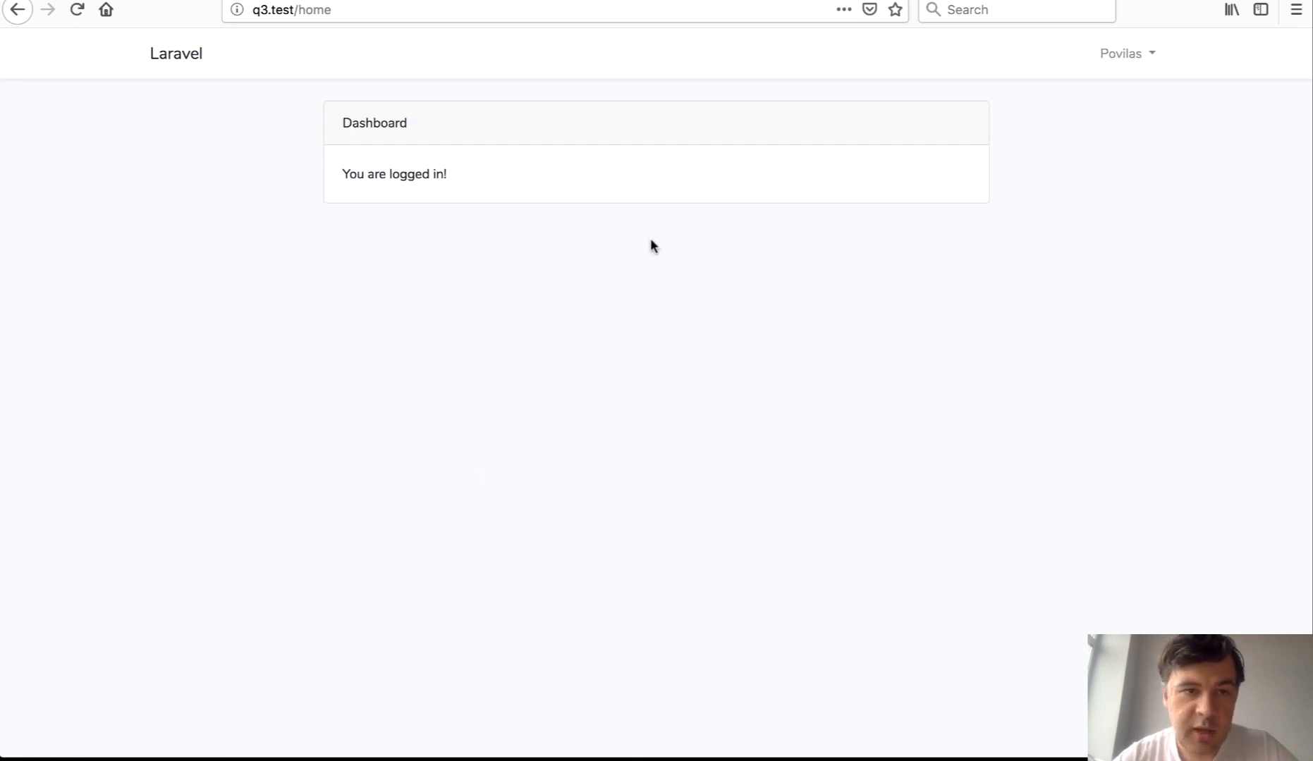
pyautogui.moveTo(634, 272)
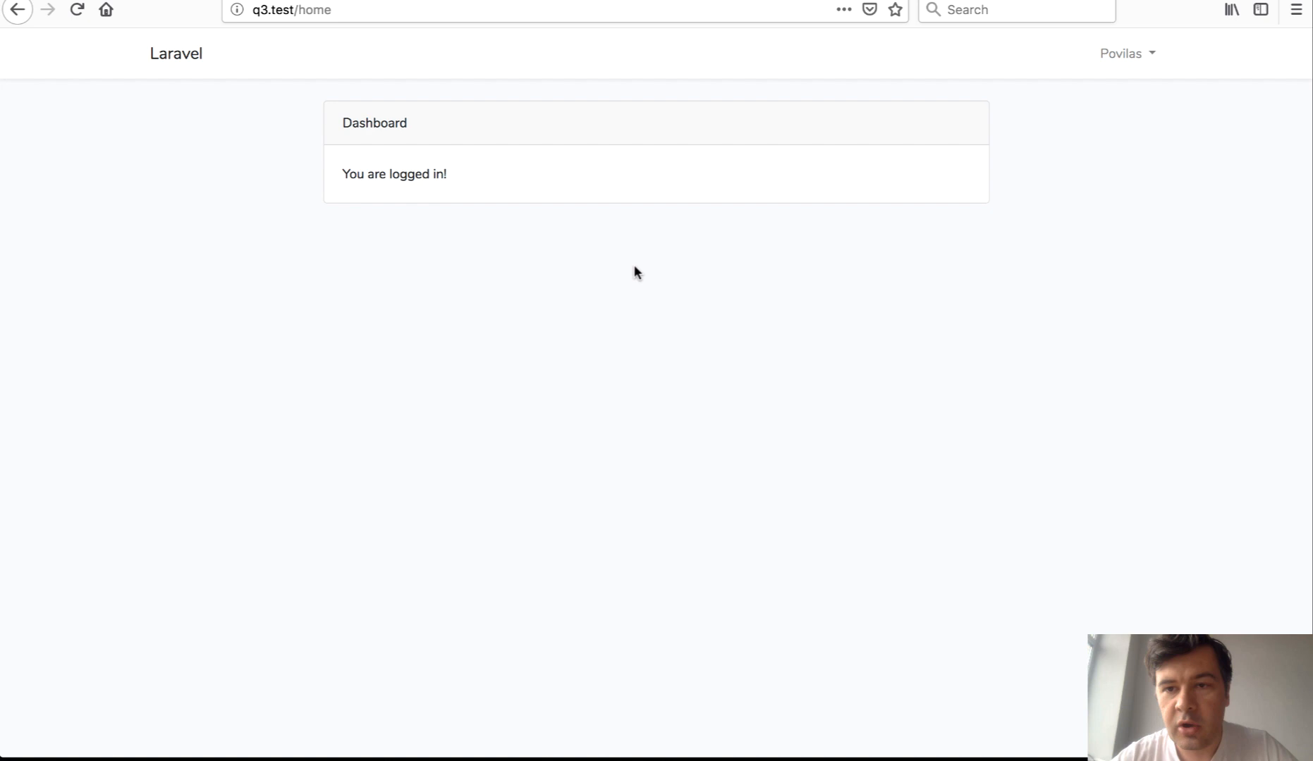
pyautogui.moveTo(160, 60)
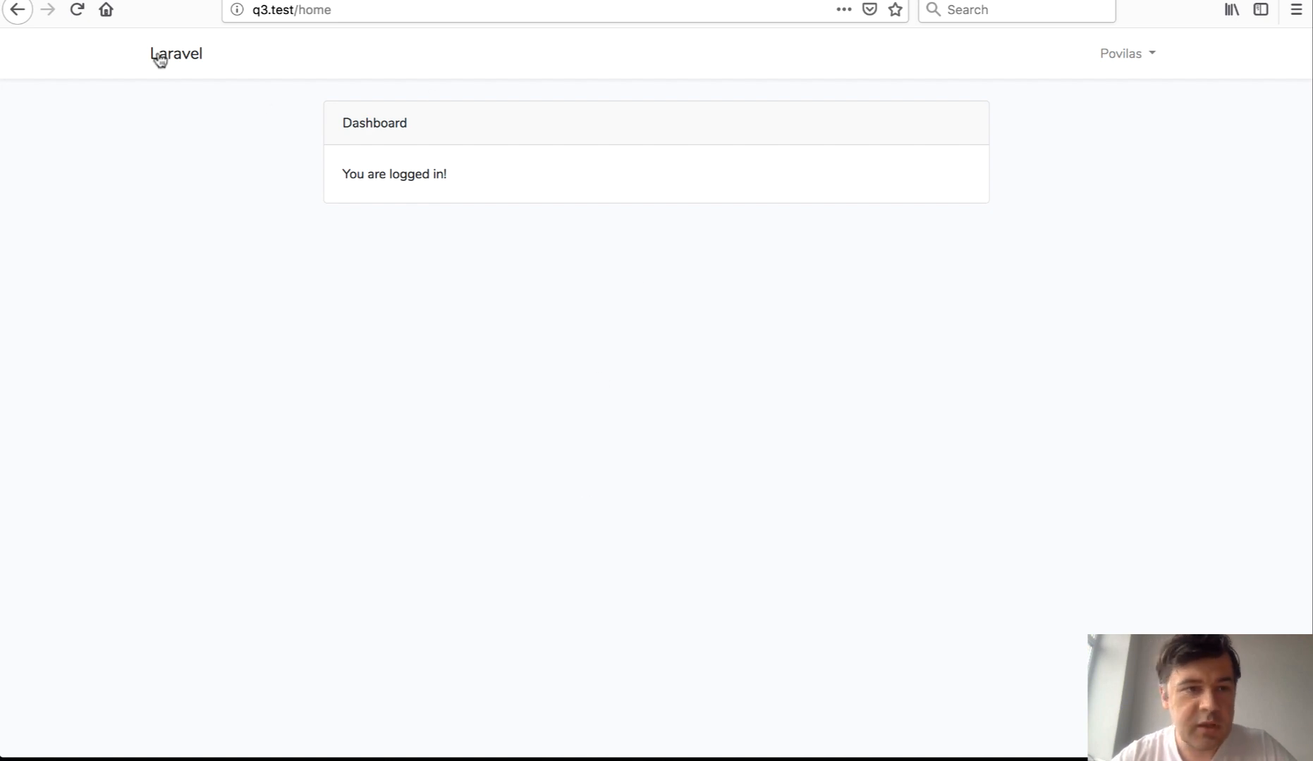
pyautogui.click(176, 53)
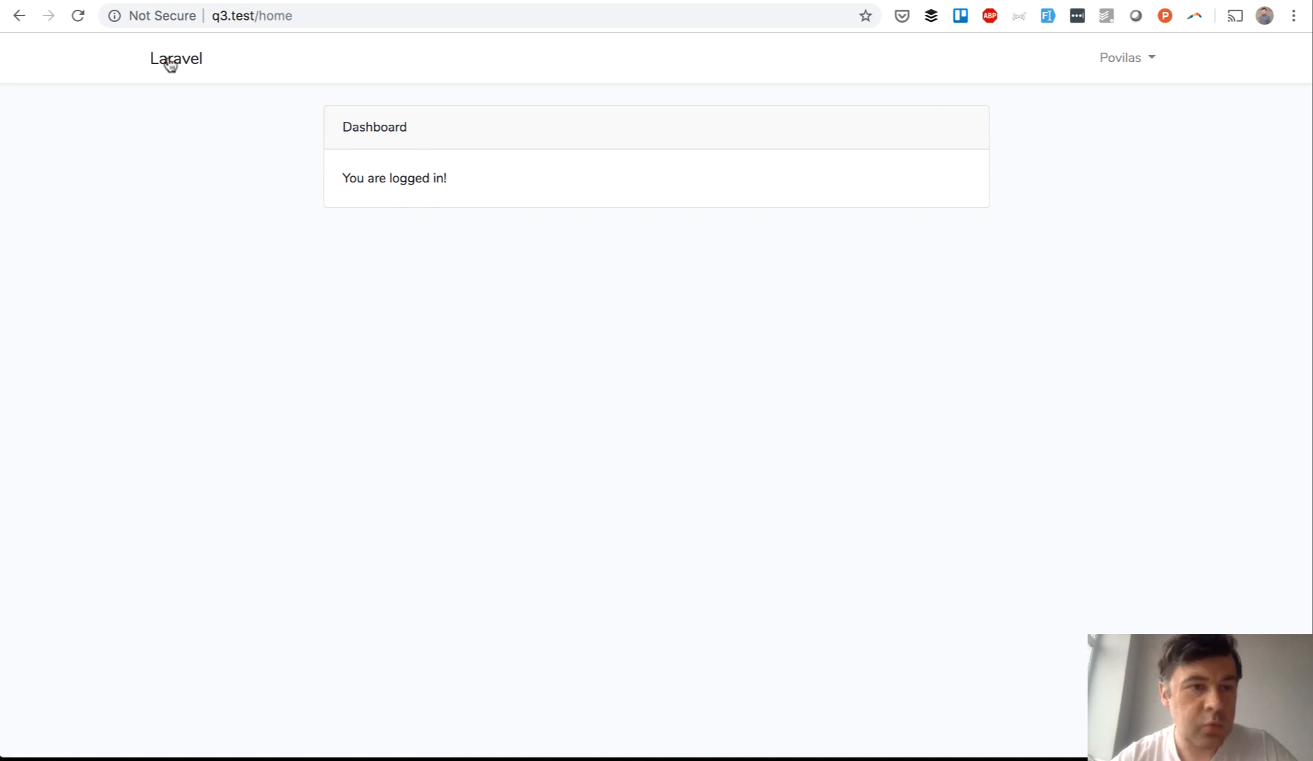
# In Chrome, visit the Laravel welcome page and return to the still-logged-in dashboard
pyautogui.click(176, 59)
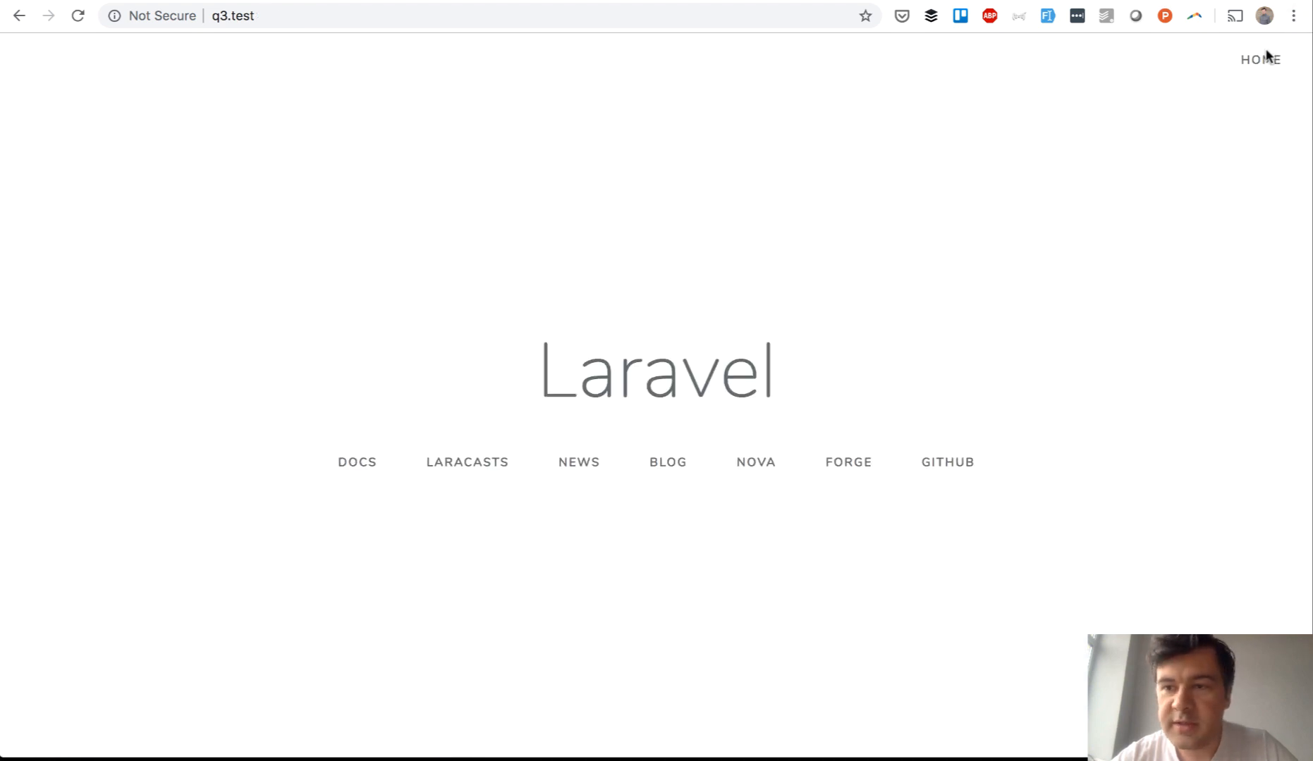
pyautogui.click(1260, 60)
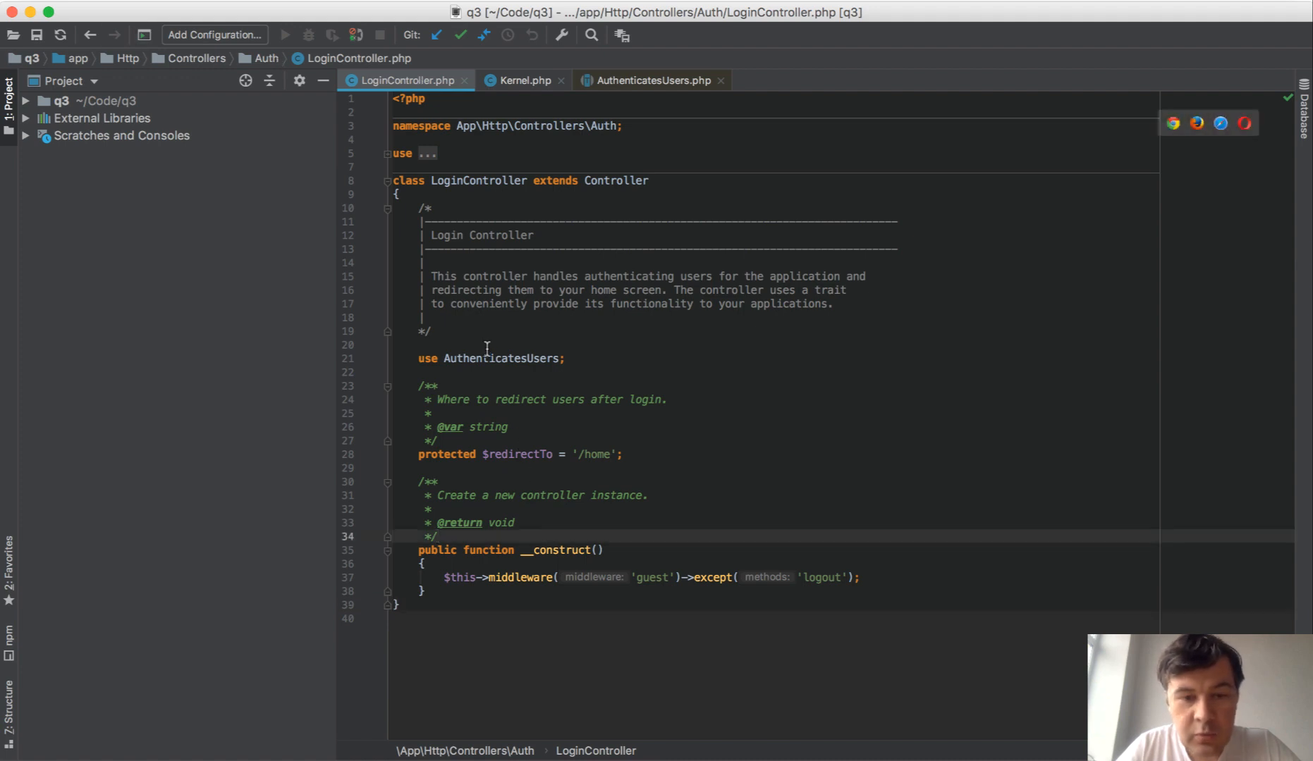
pyautogui.moveTo(499, 364)
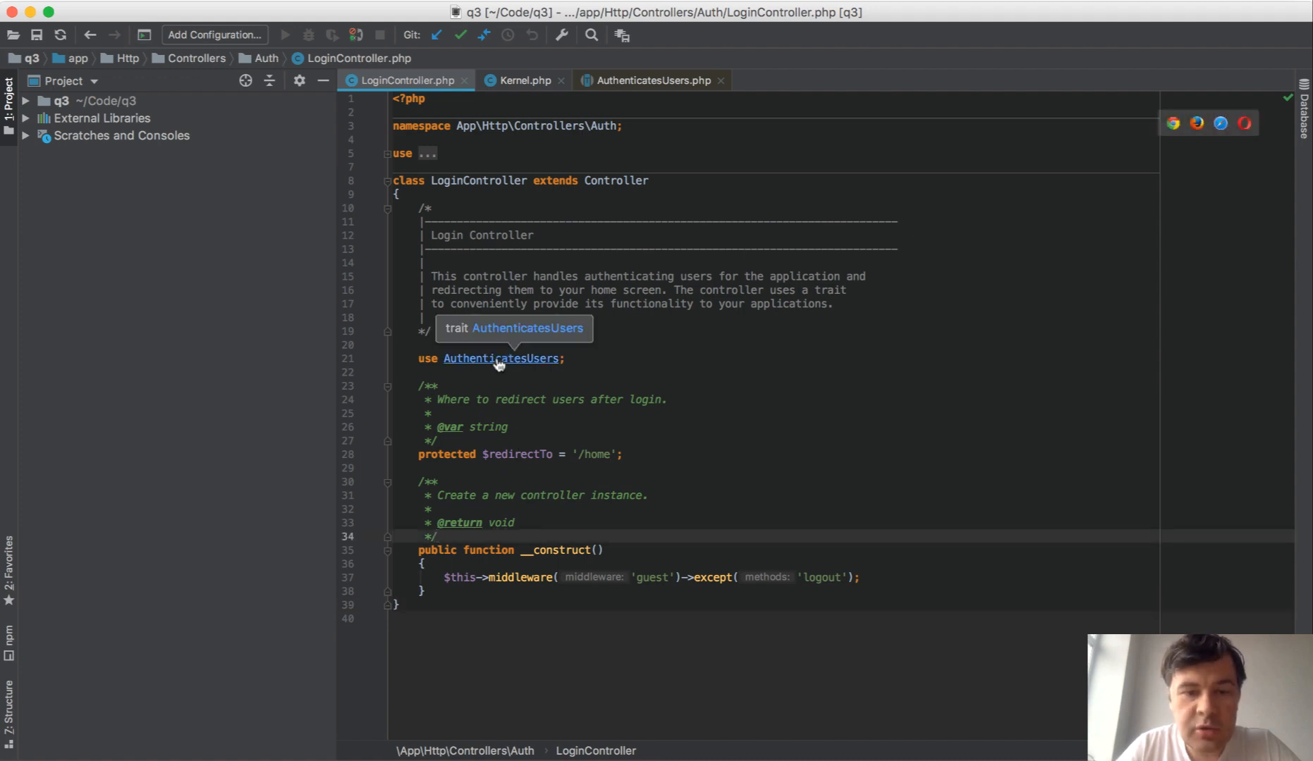
# From LoginController, navigate into AuthenticatesUsers and copy its authenticated() method with docblock
pyautogui.click(499, 358)
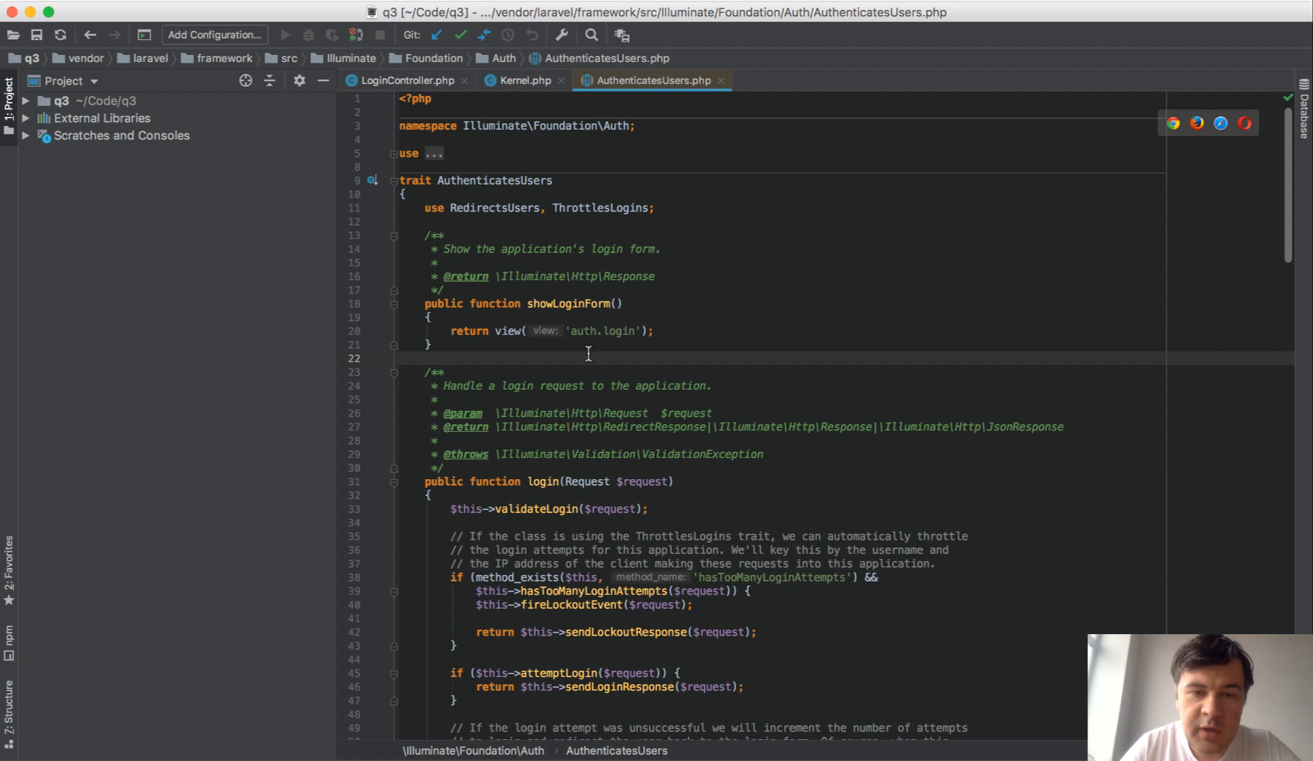
pyautogui.click(460, 372)
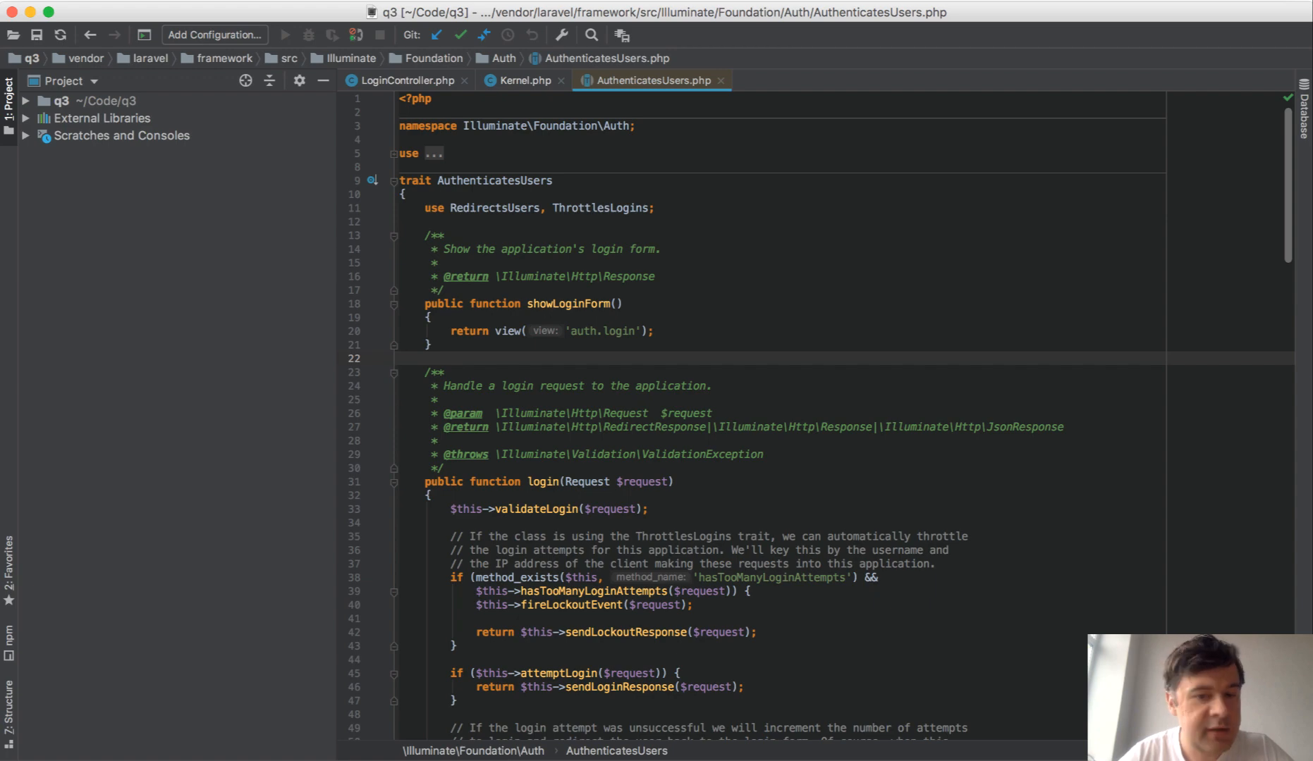
pyautogui.scroll(-3)
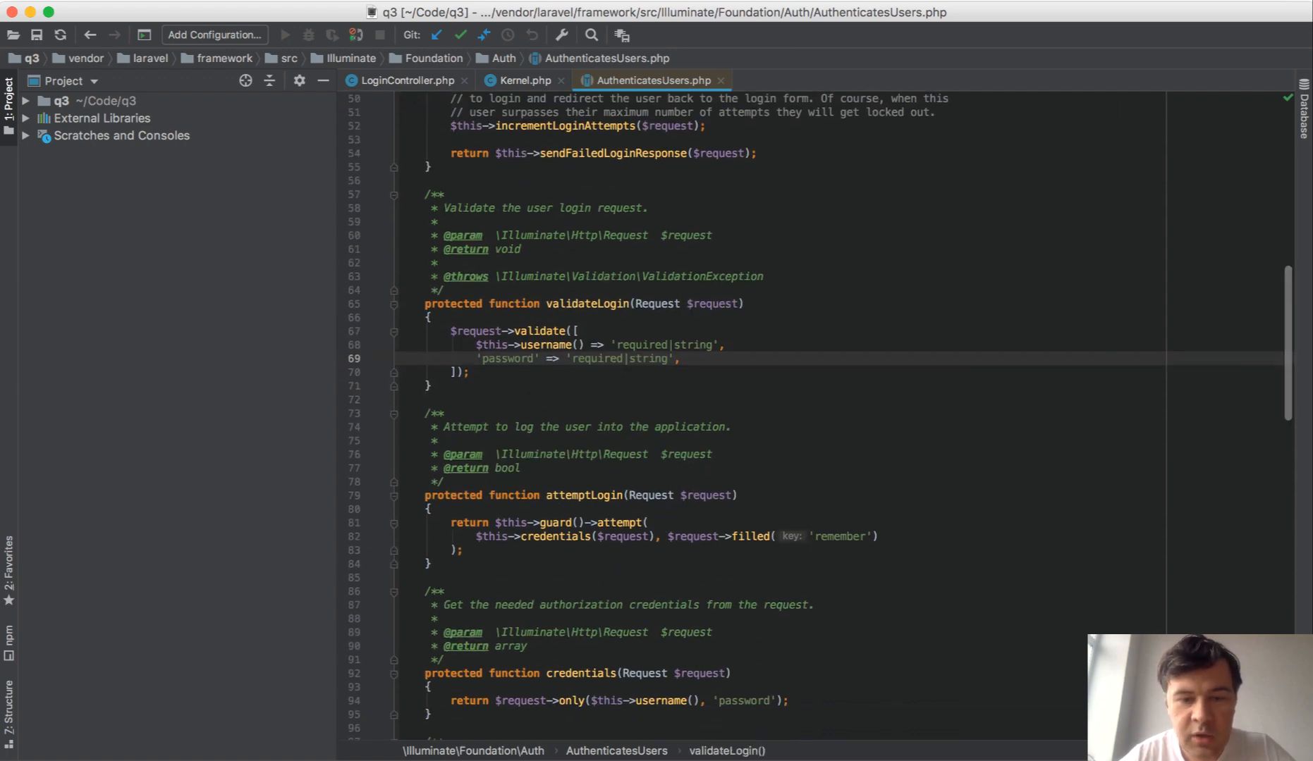
pyautogui.scroll(-3)
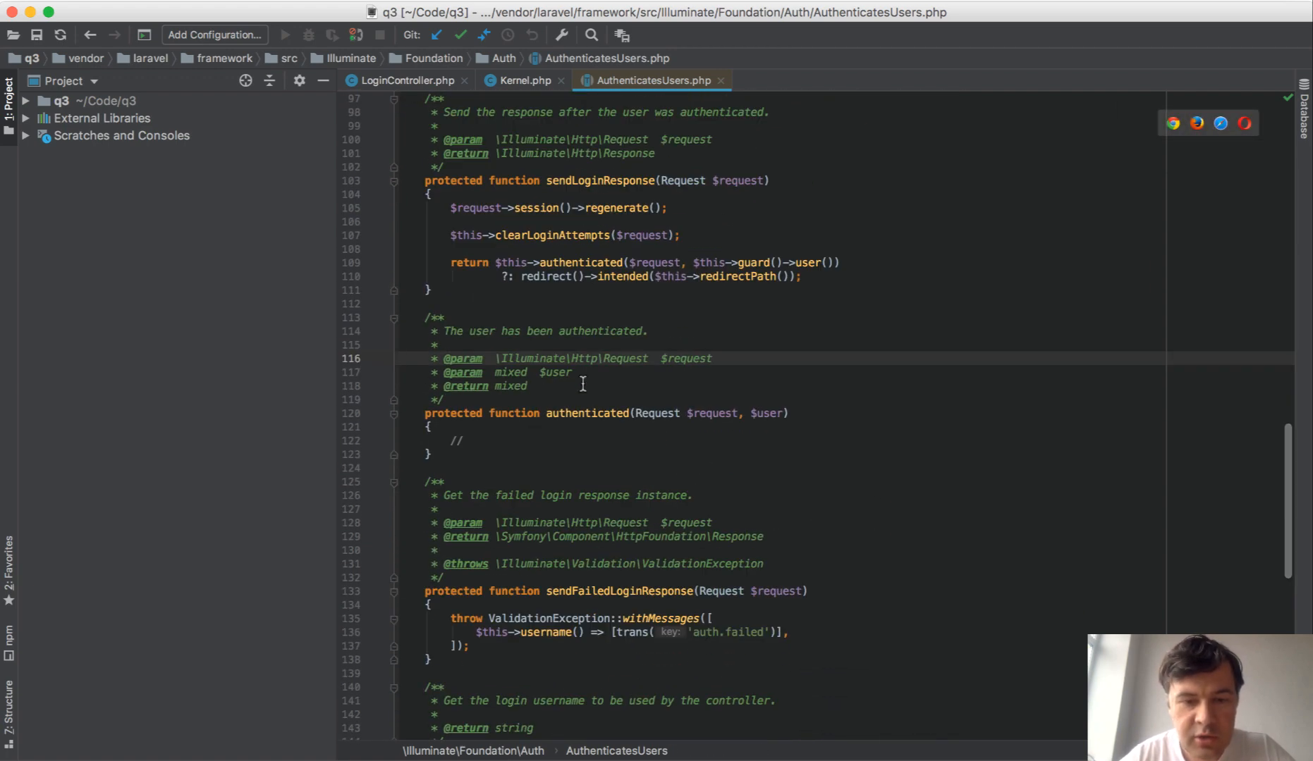
pyautogui.moveTo(444, 332); pyautogui.dragTo(431, 454)
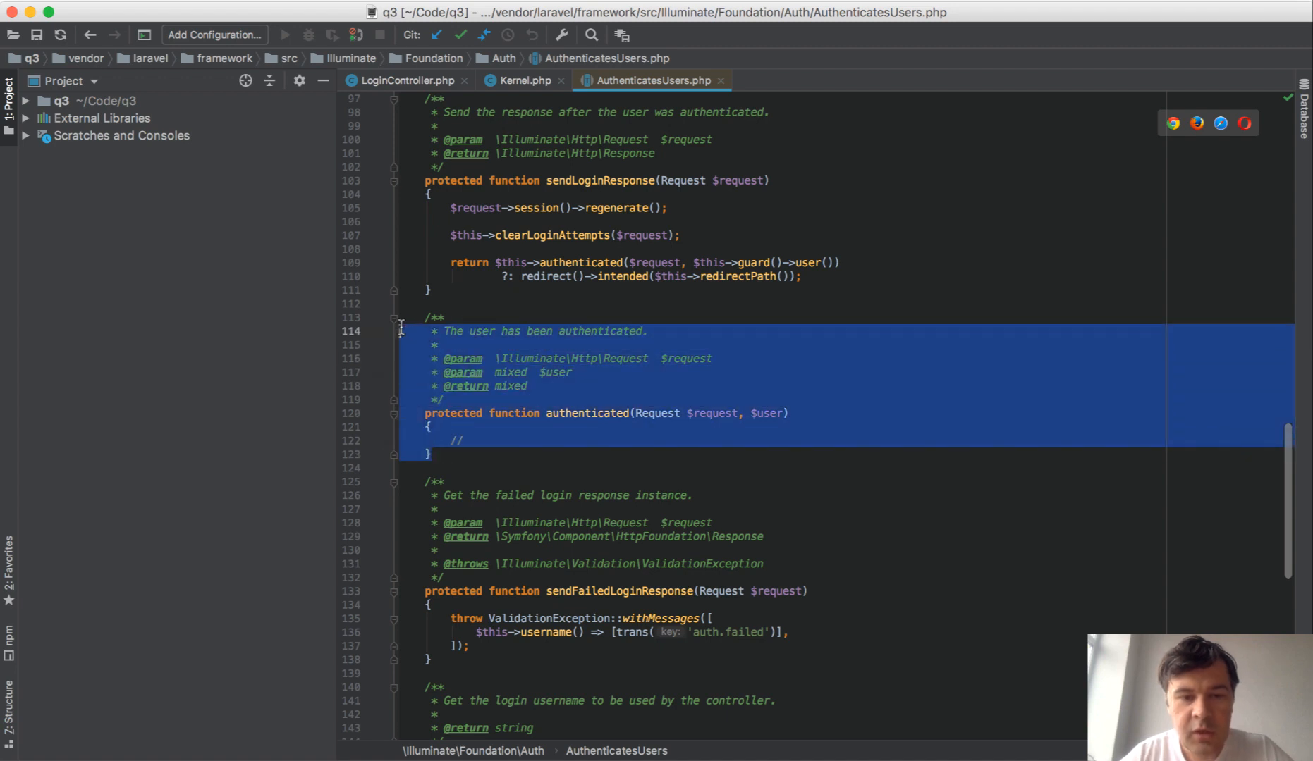
pyautogui.click(406, 80)
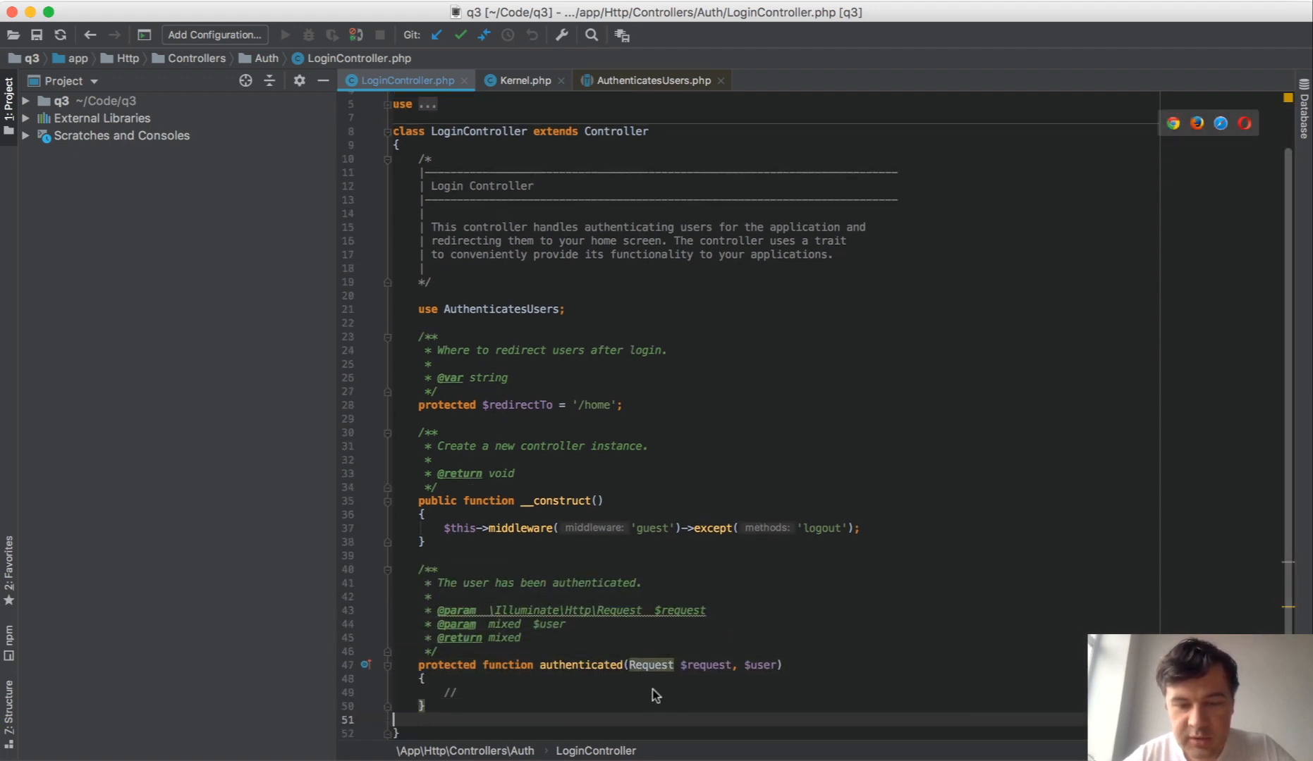
# Make LoginController's authenticated() call \Auth::logoutOtherDevices(request('password'))
pyautogui.click(676, 666)
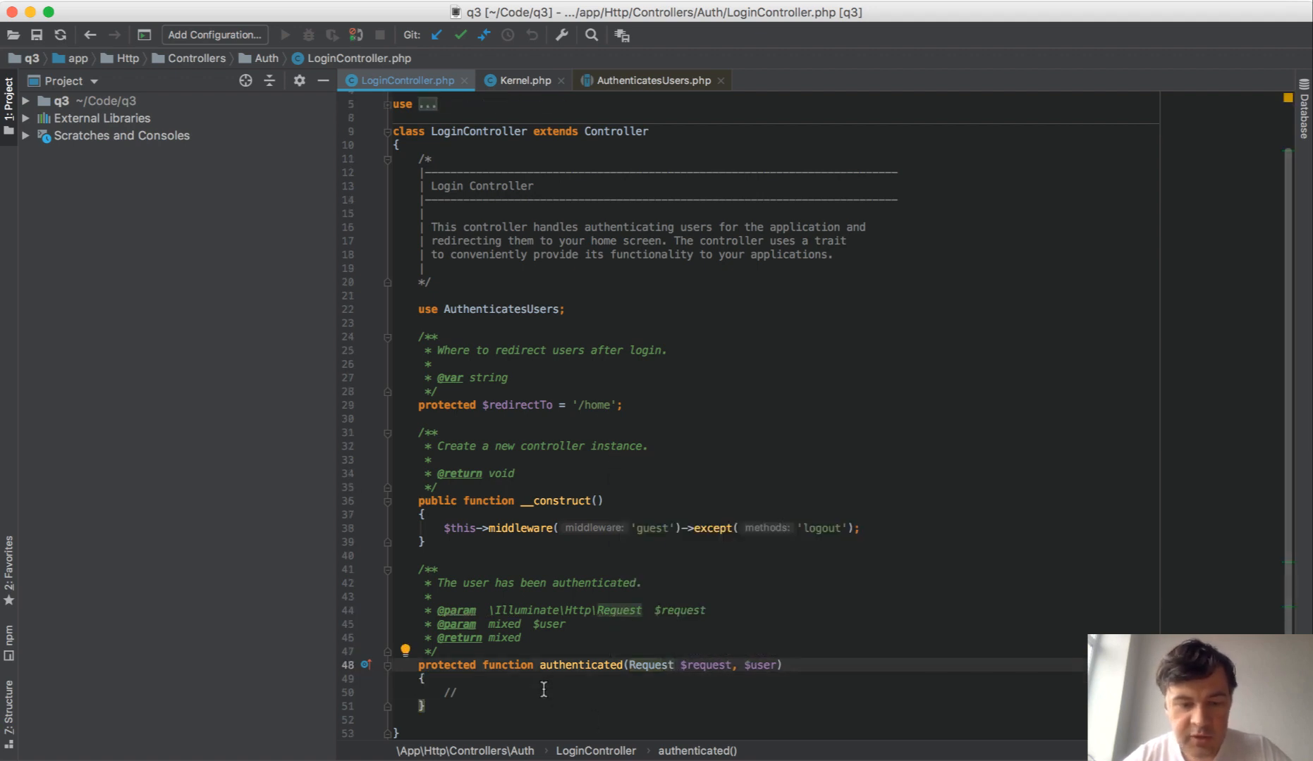
pyautogui.write('\\Atuh')
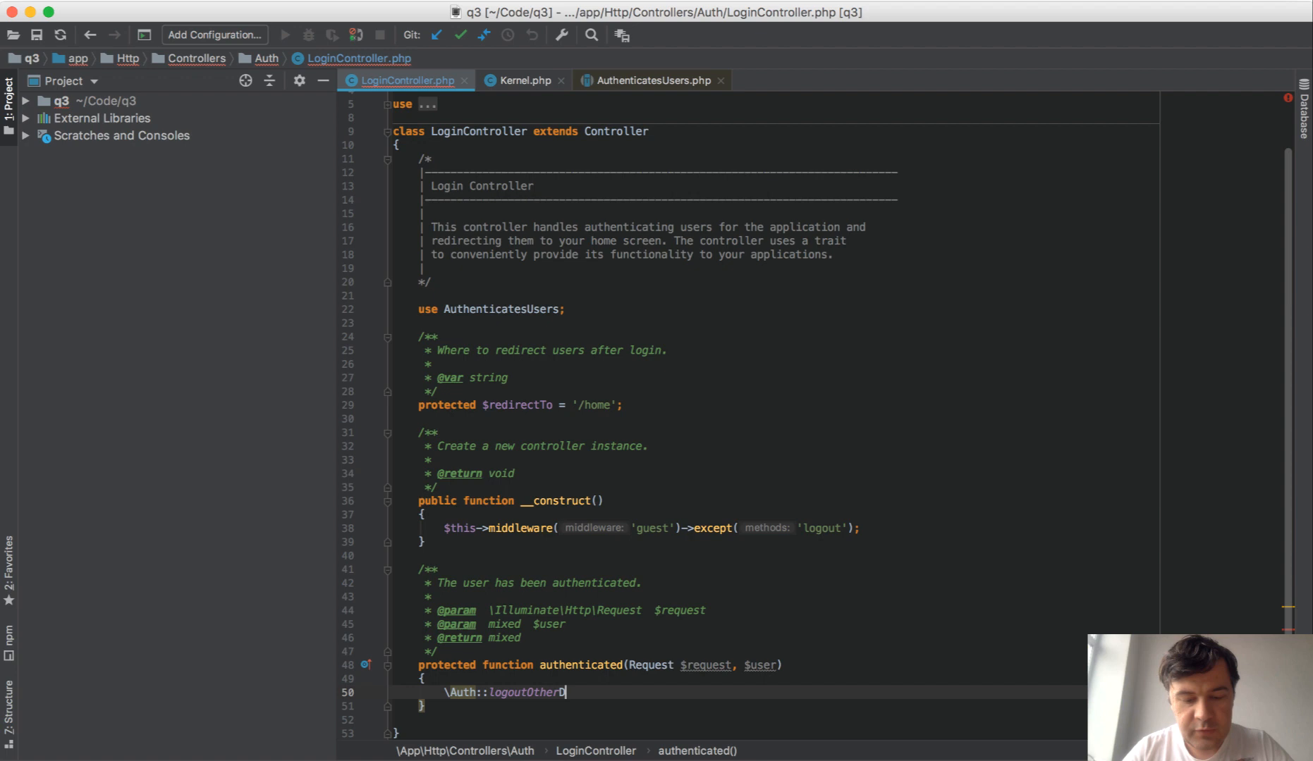
pyautogui.write('evices();')
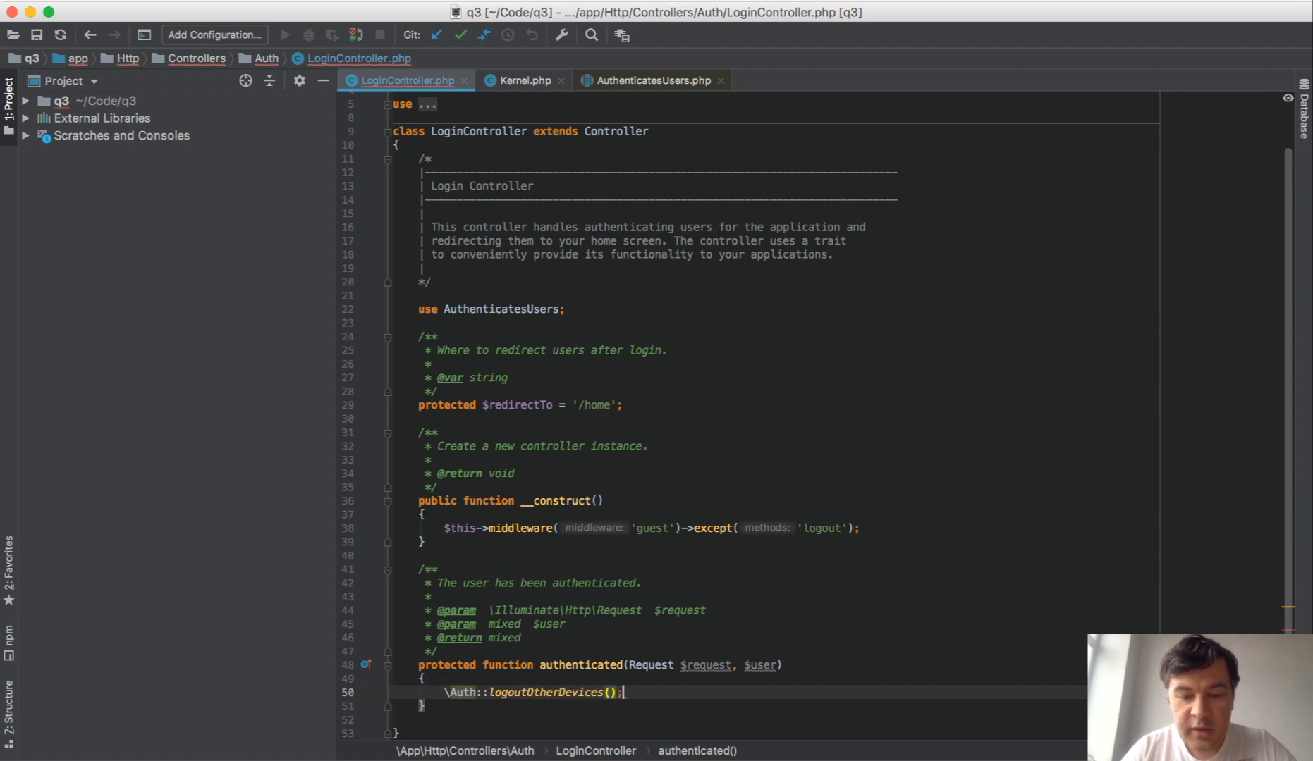
pyautogui.write('reqe')
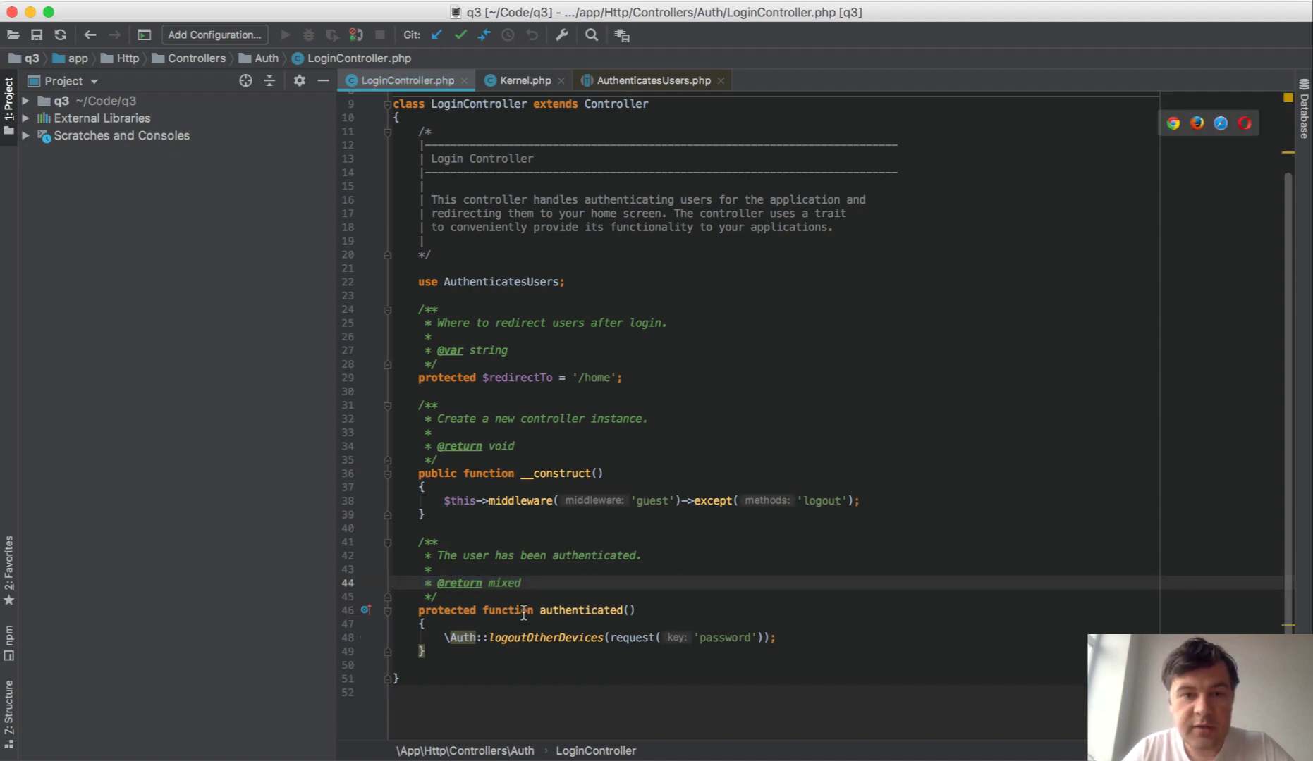
pyautogui.click(523, 80)
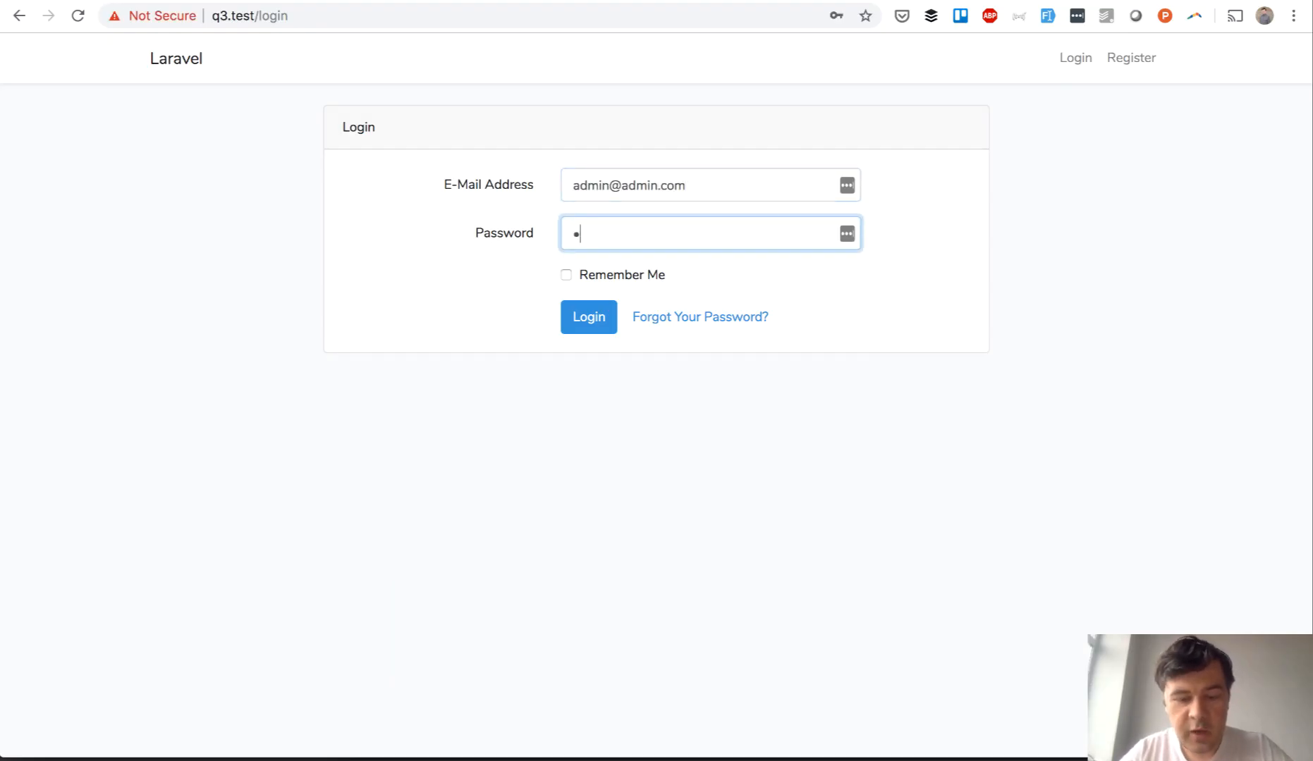
# In Chrome, enter the password and log back in to the q3.test dashboard
pyautogui.write('password')
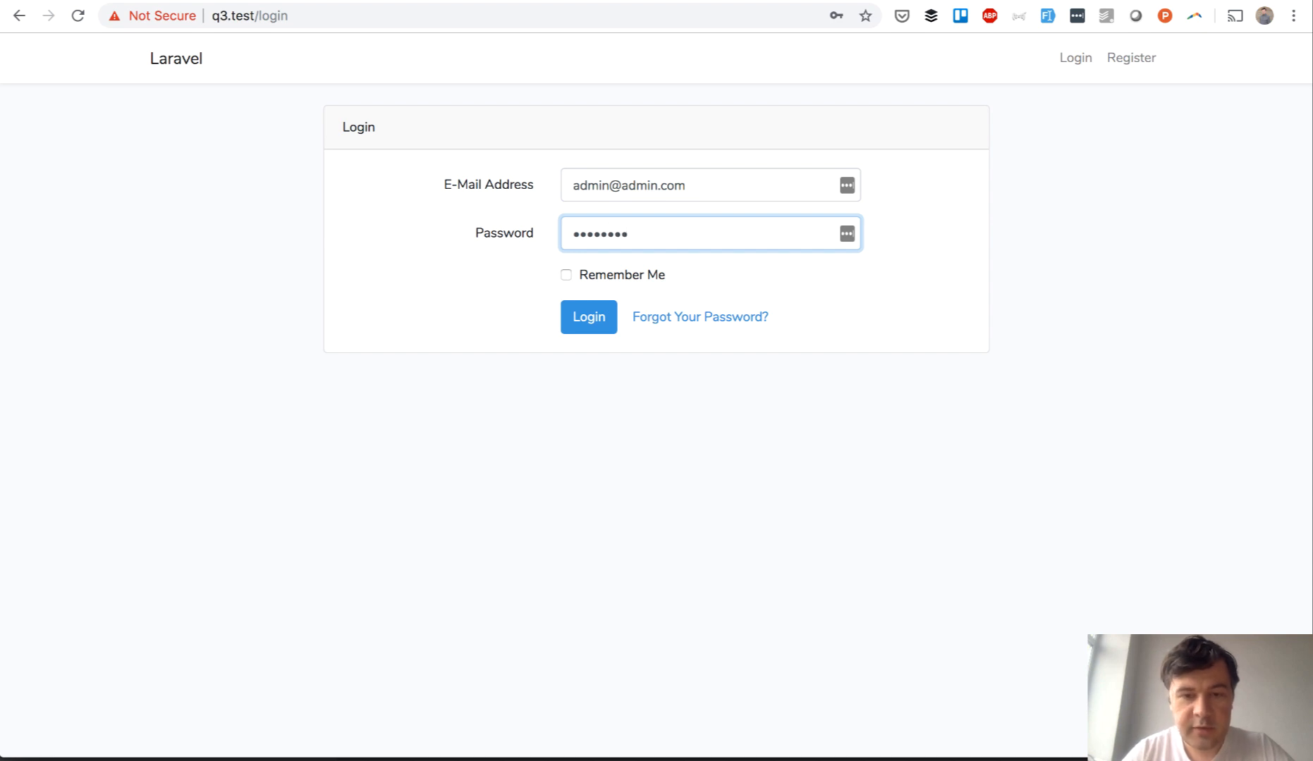
pyautogui.click(588, 317)
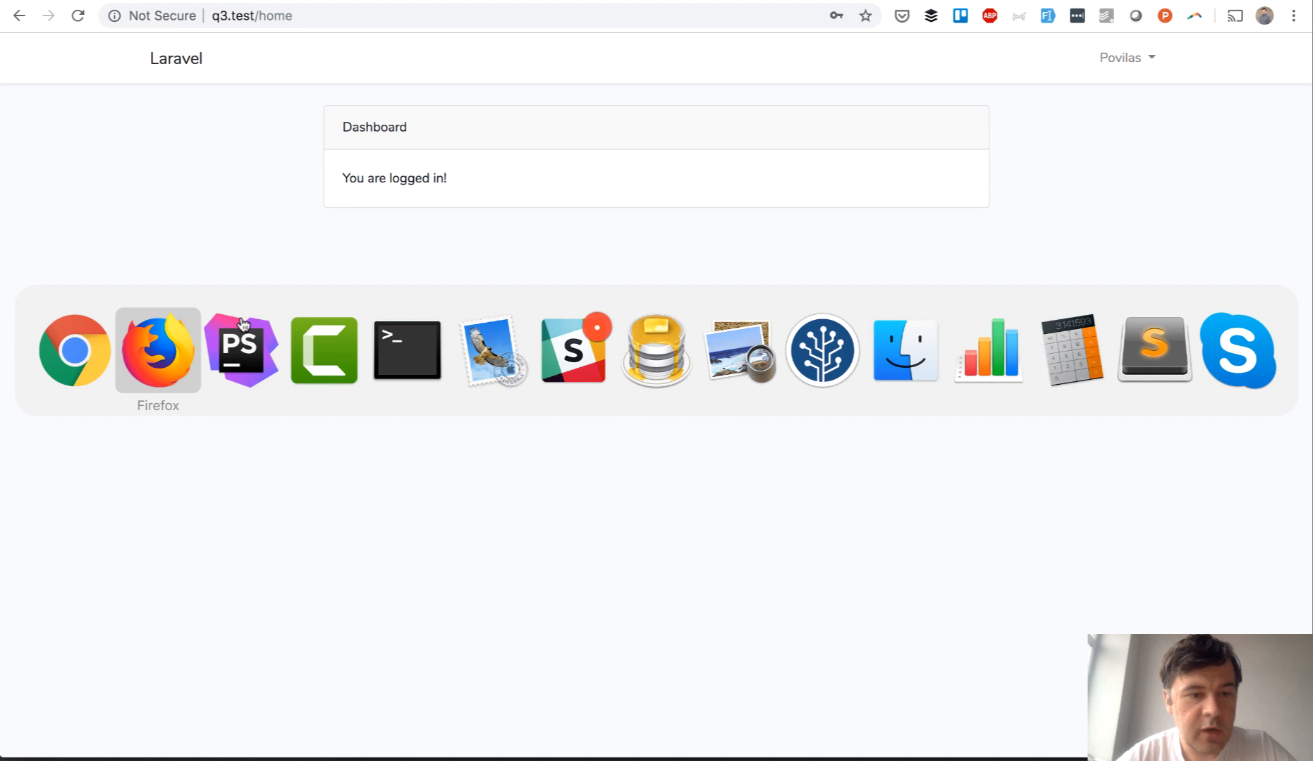
# Reload the older Firefox session to test the logout, then return to LoginController in PhpStorm
pyautogui.click(158, 351)
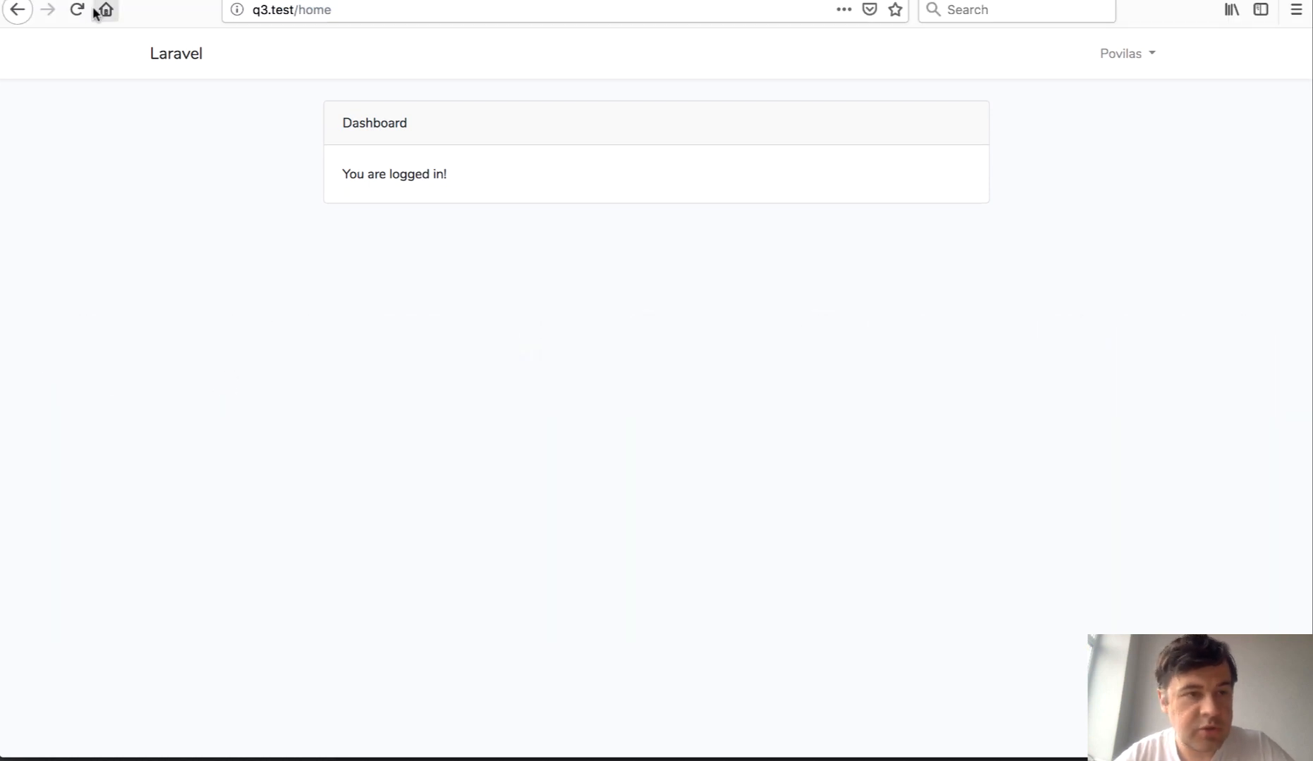
pyautogui.click(76, 11)
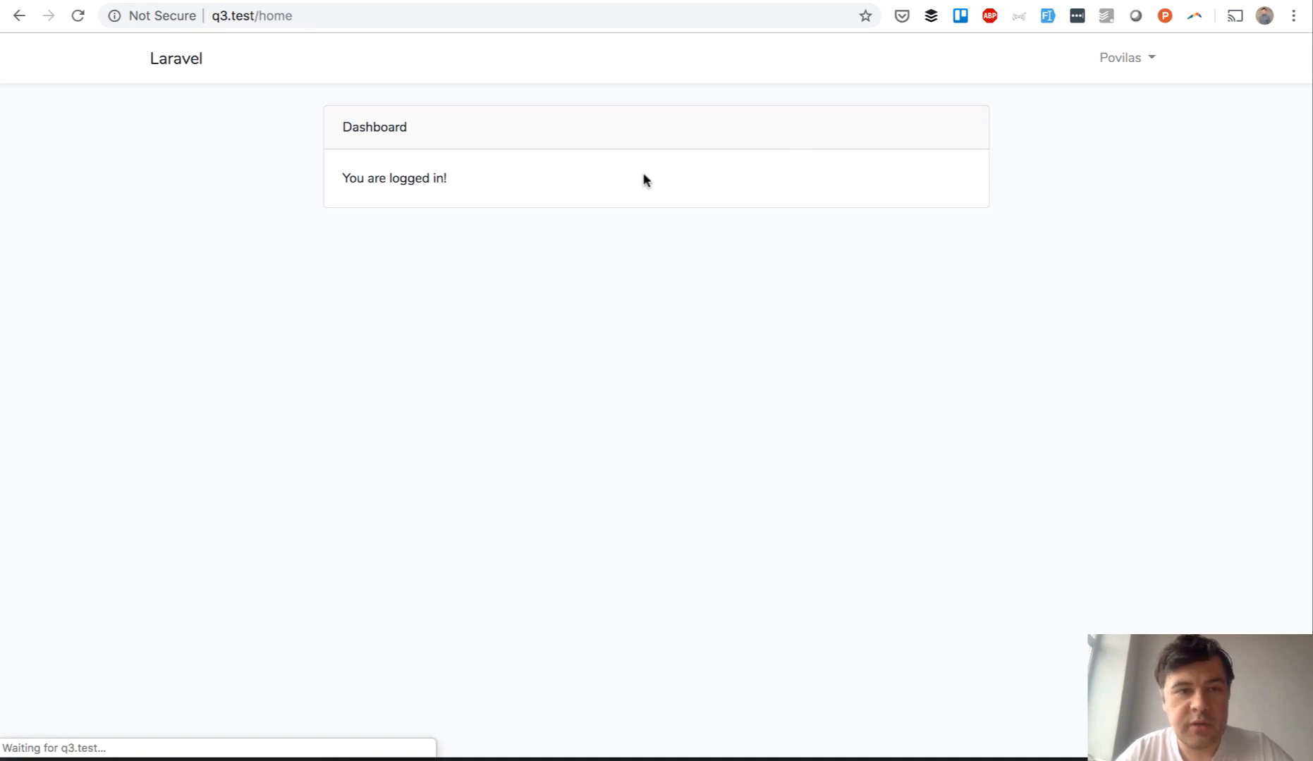
pyautogui.moveTo(173, 75)
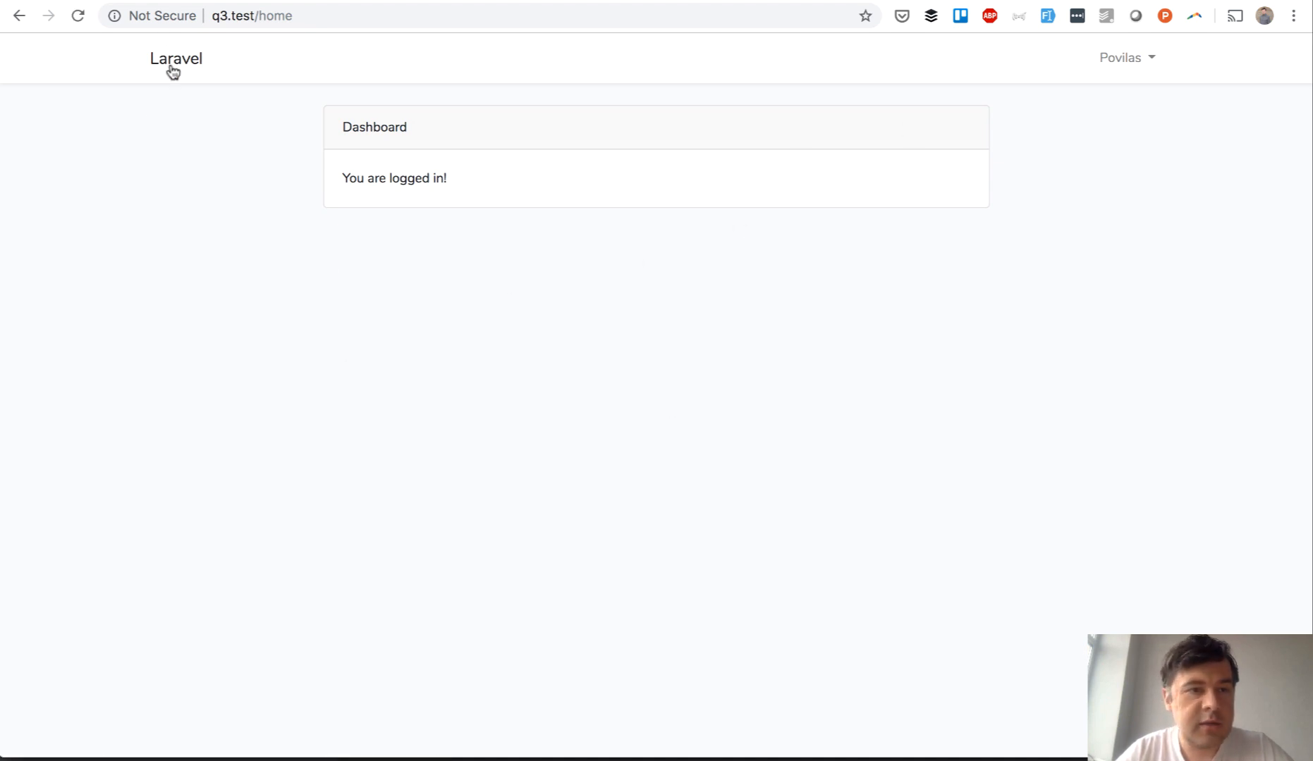
pyautogui.click(175, 57)
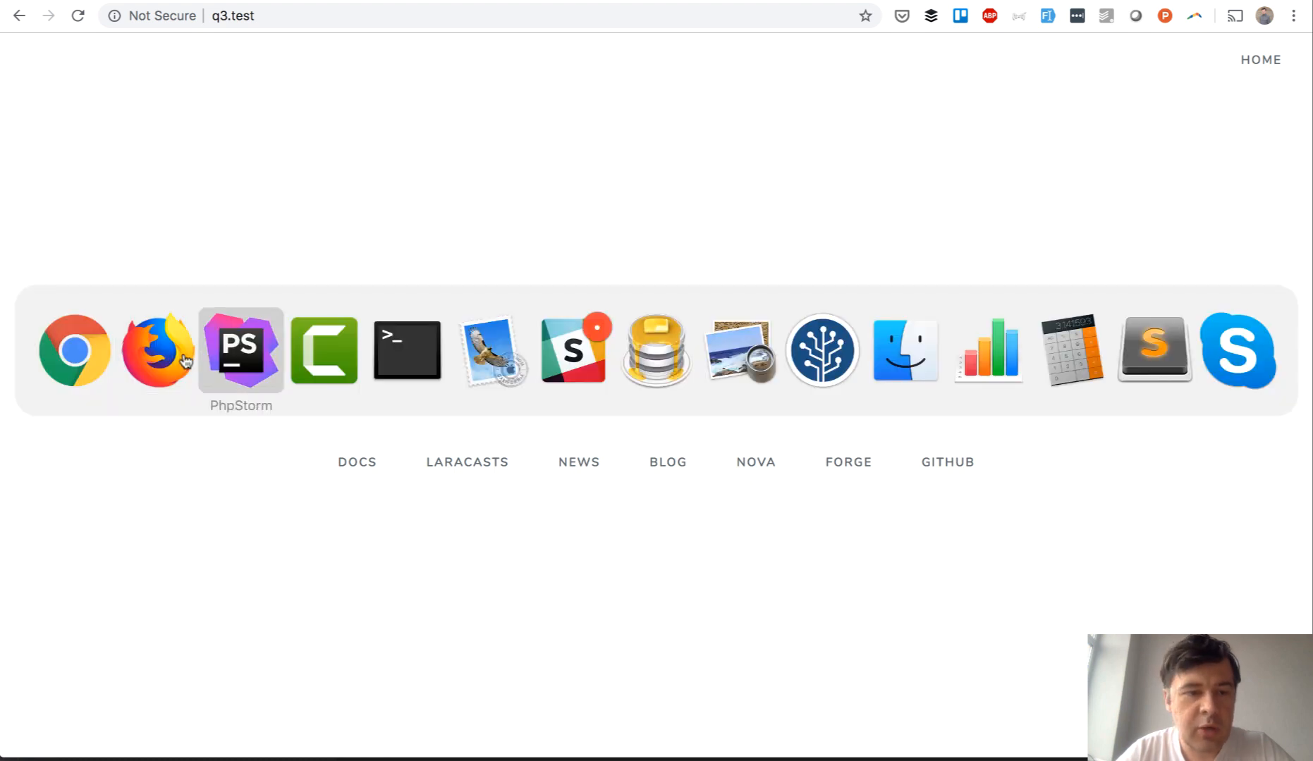
pyautogui.click(240, 351)
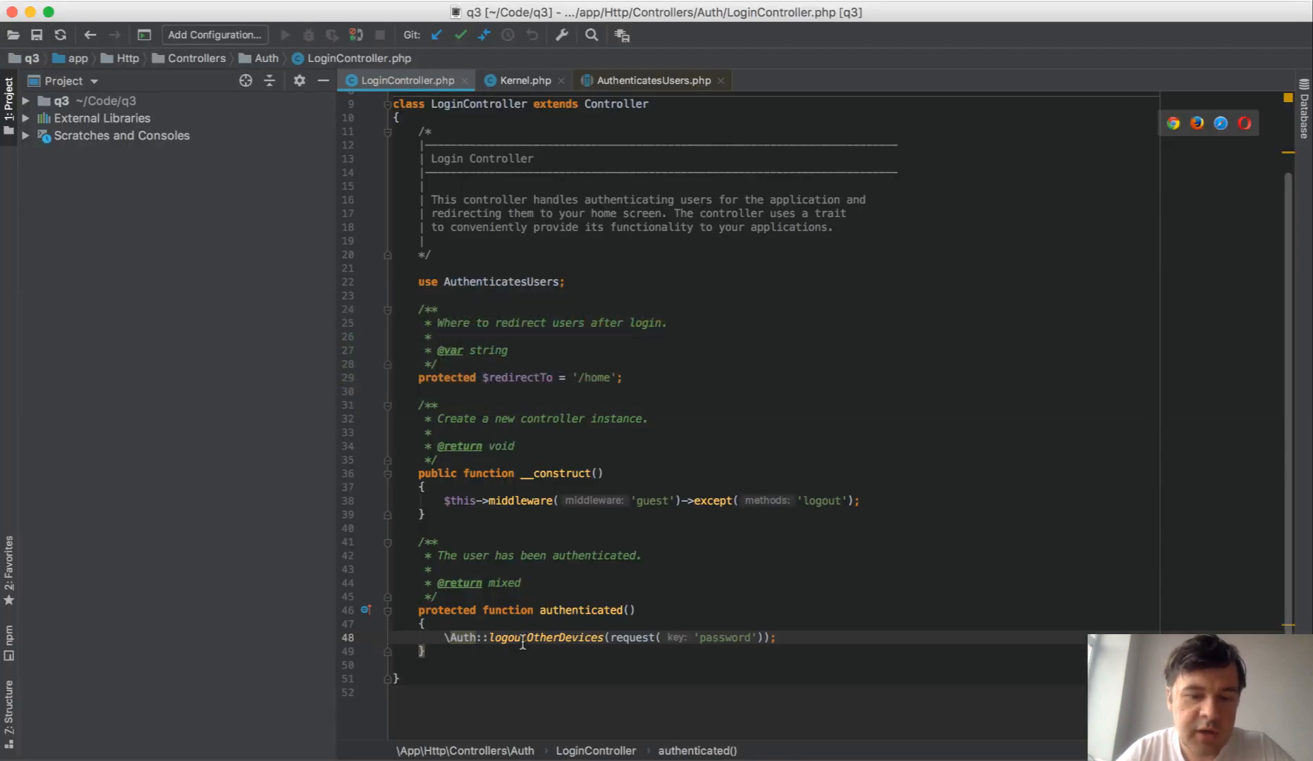